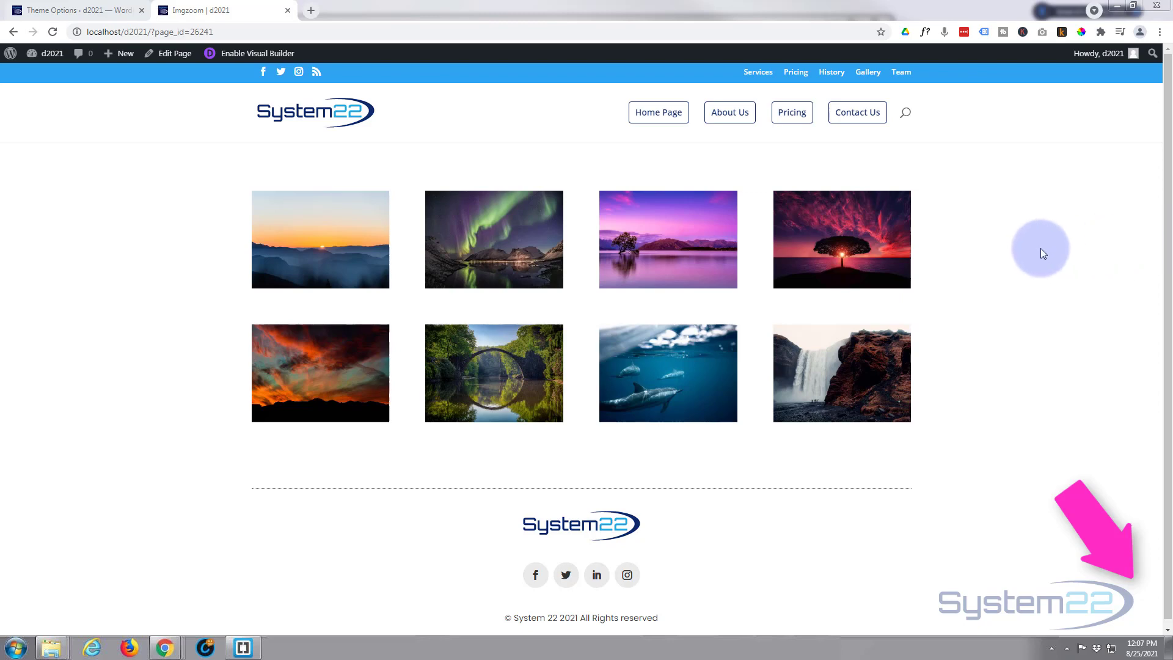
mouse_move(668, 239)
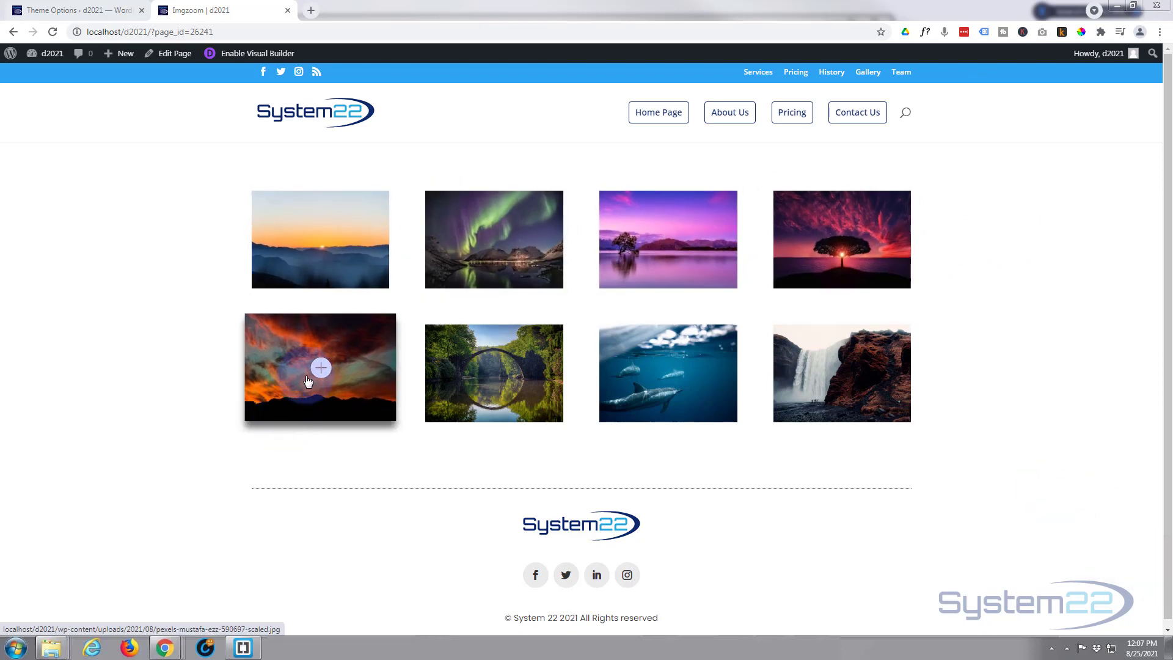
Preview the sunset clouds photo, enable the Visual Builder and delete the existing gallery module
left_click(320, 368)
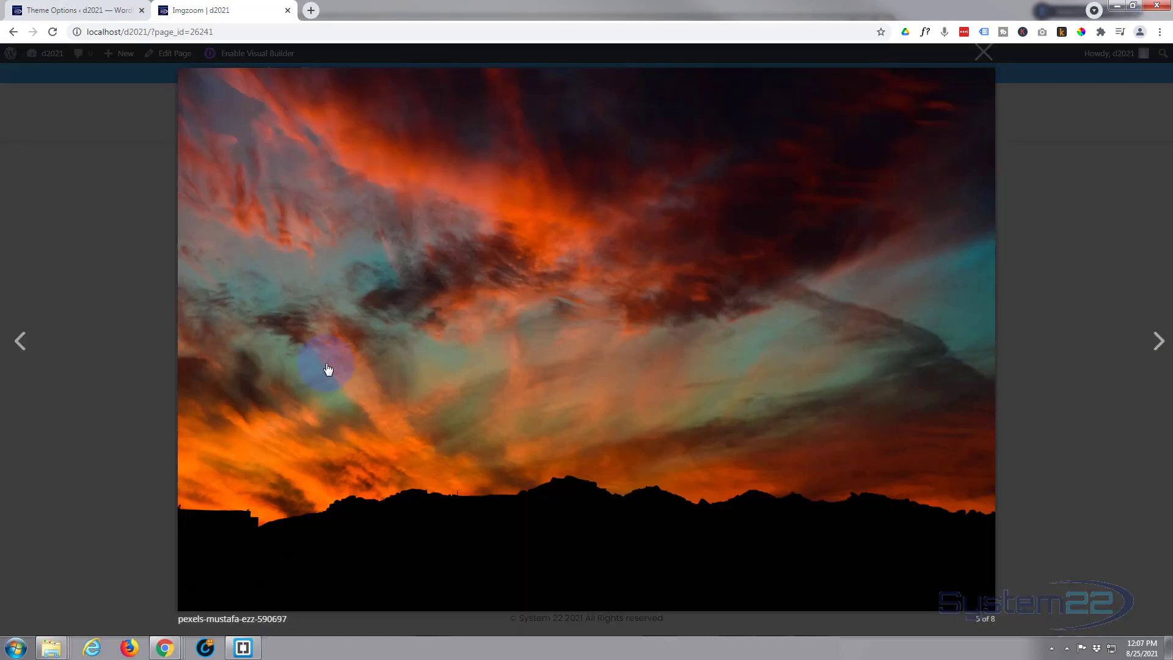
left_click(982, 52)
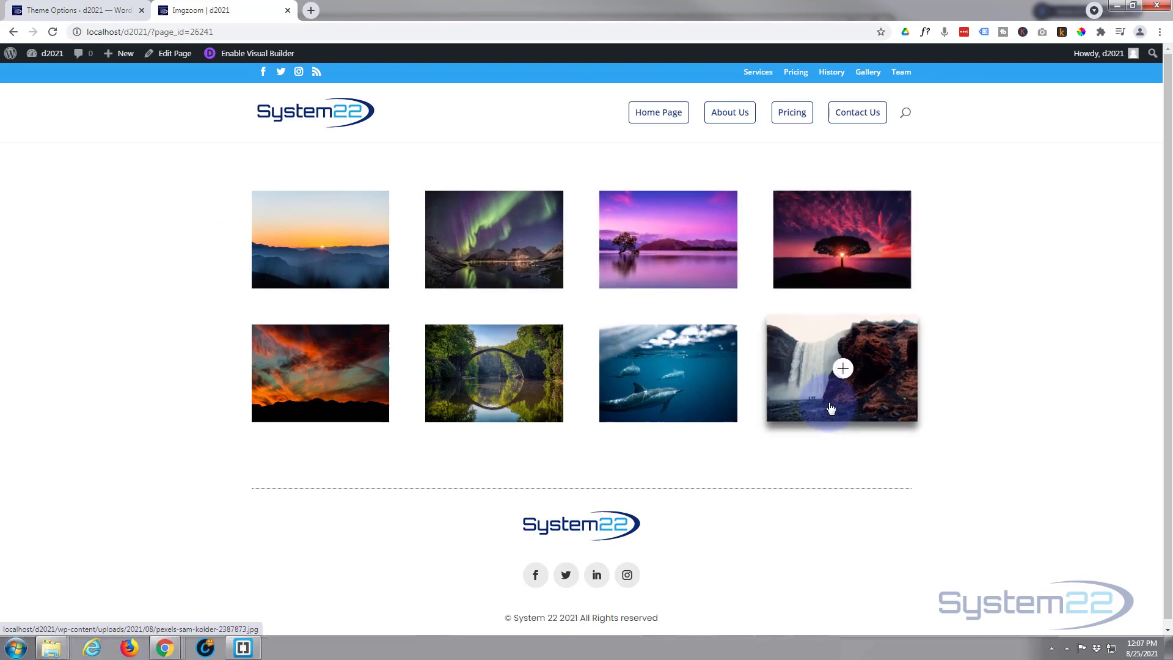
mouse_move(494, 368)
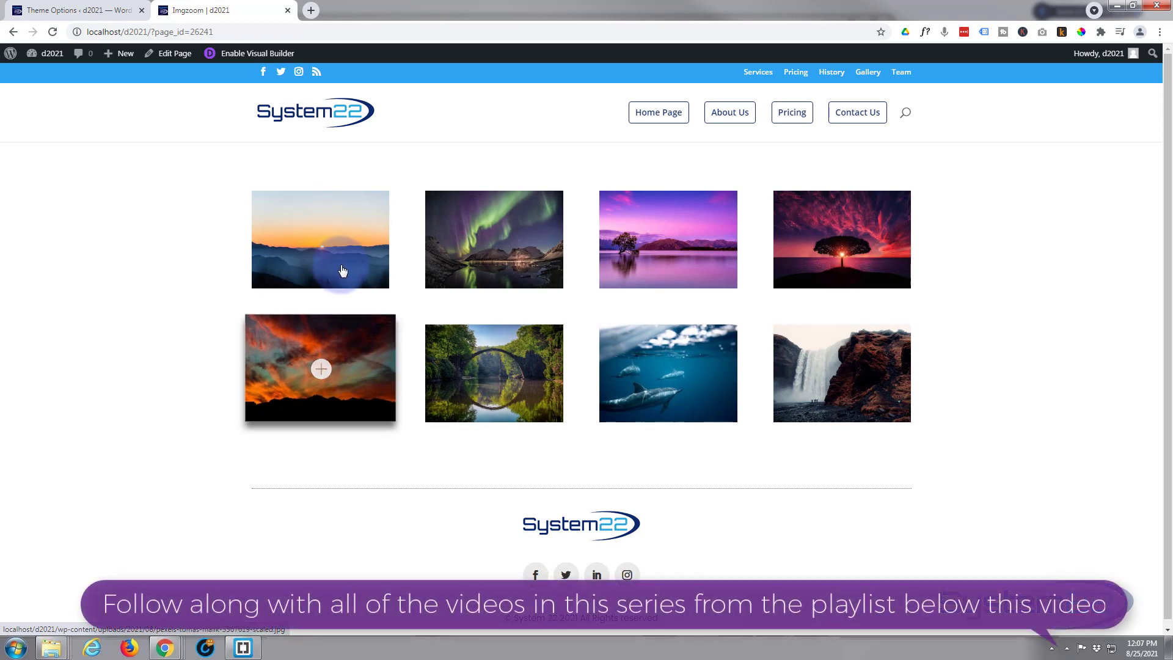
mouse_move(494, 273)
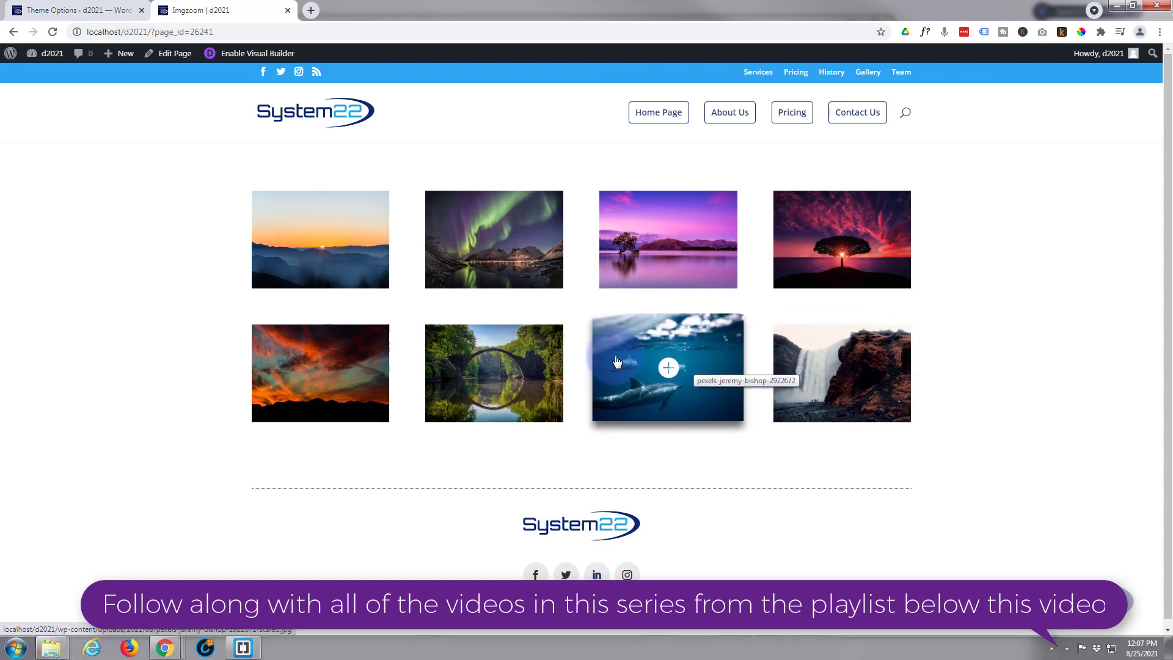
mouse_move(493, 367)
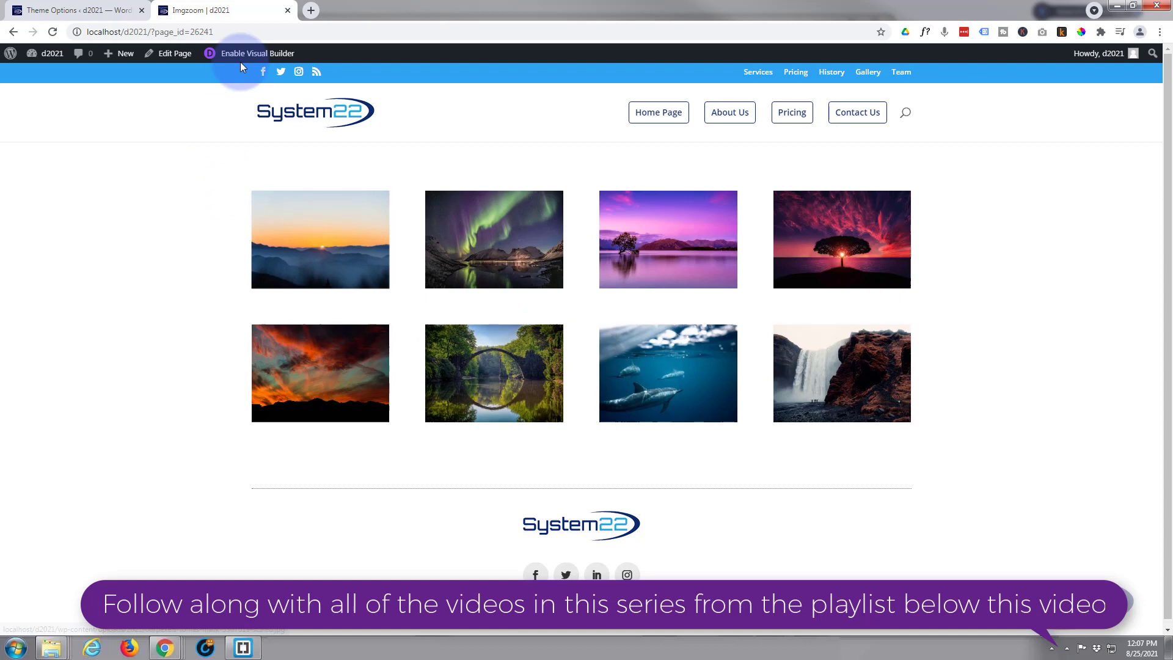
left_click(257, 53)
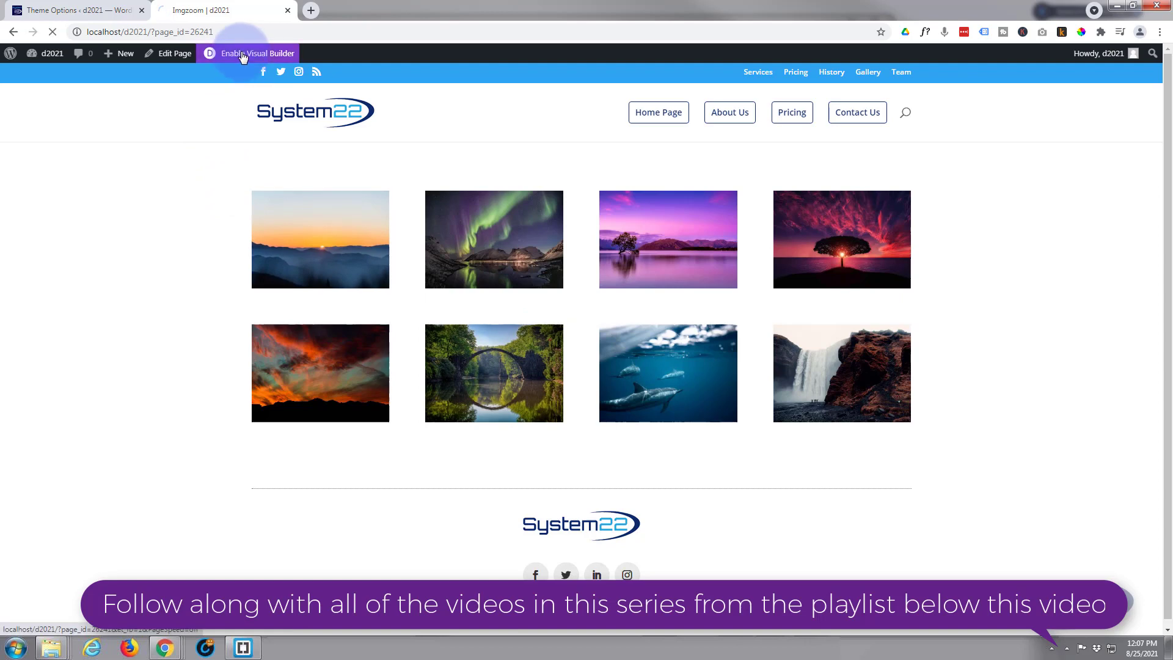
left_click(256, 53)
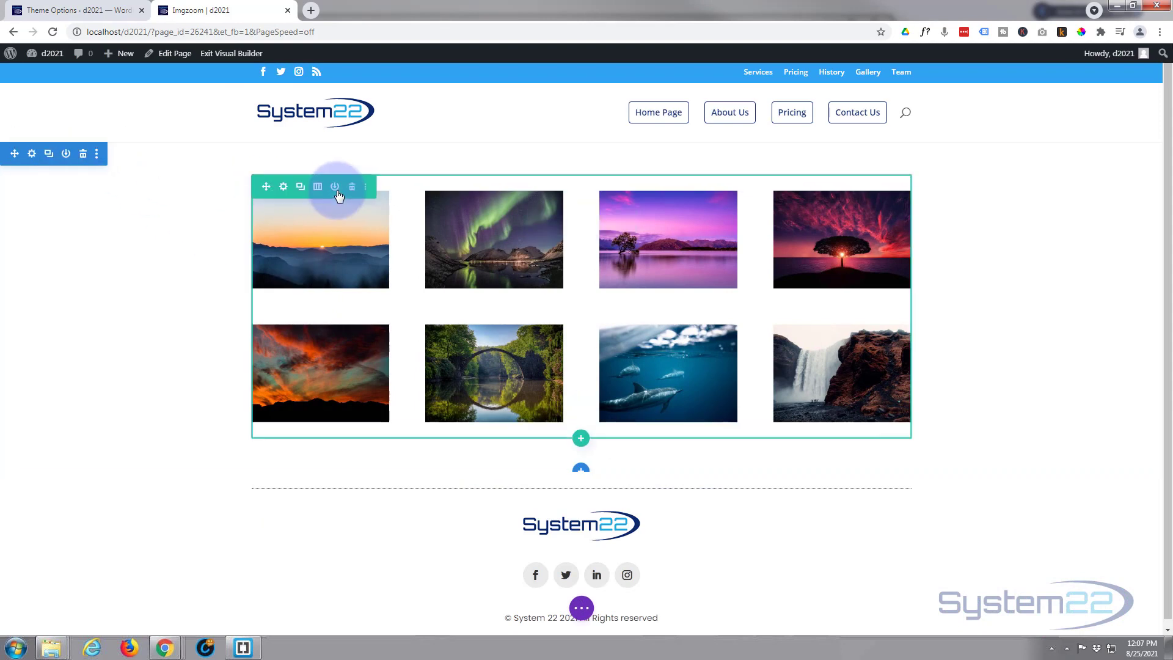
mouse_move(300, 186)
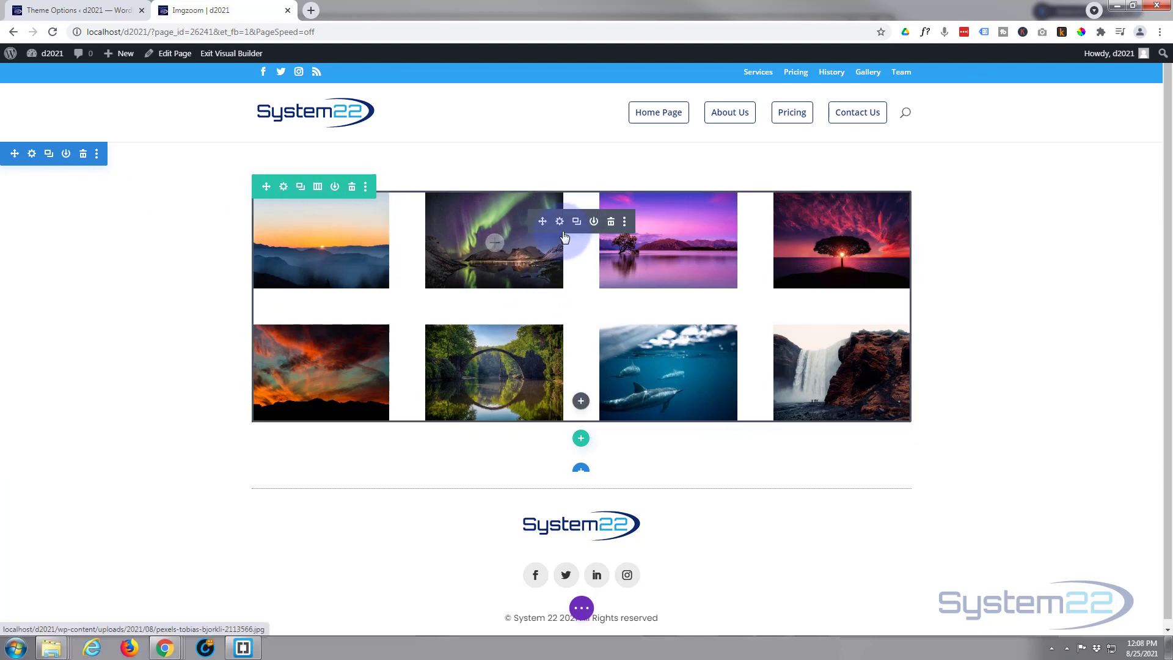
mouse_move(611, 221)
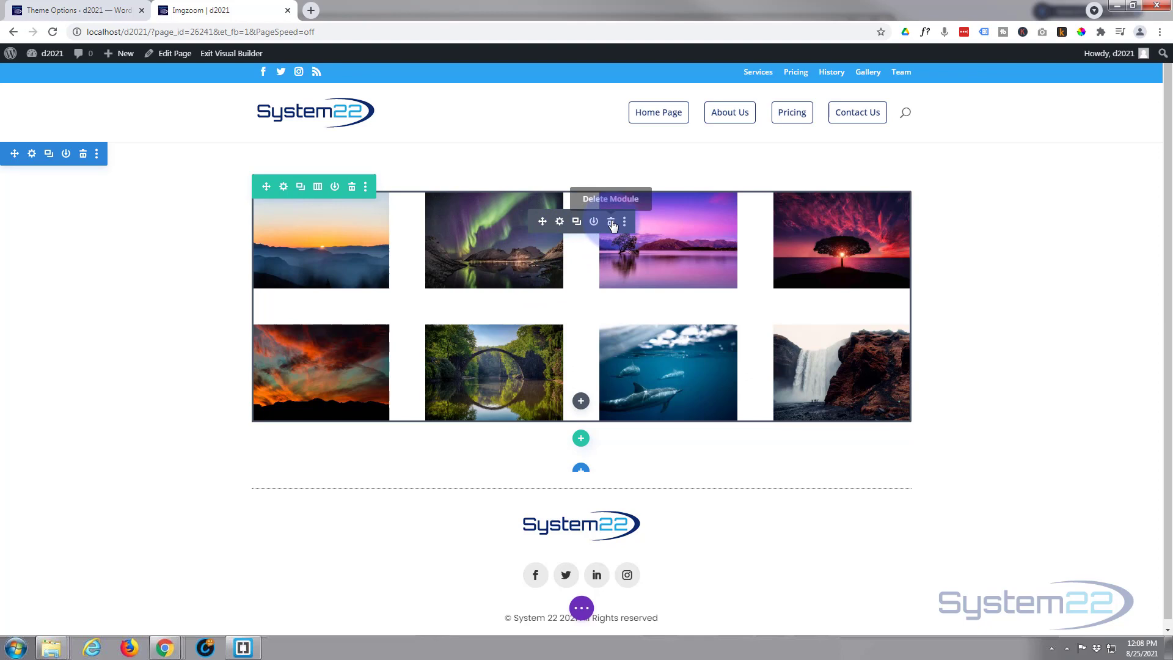
left_click(612, 221)
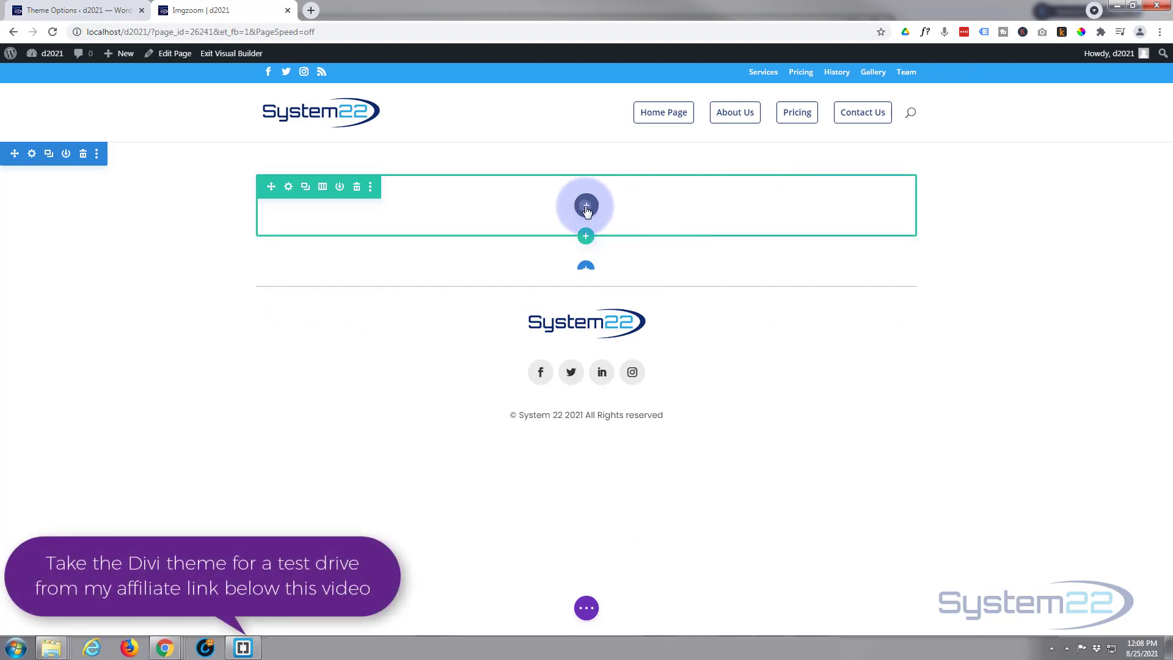
Insert a Gallery module into the empty row from the Insert Module list
left_click(586, 206)
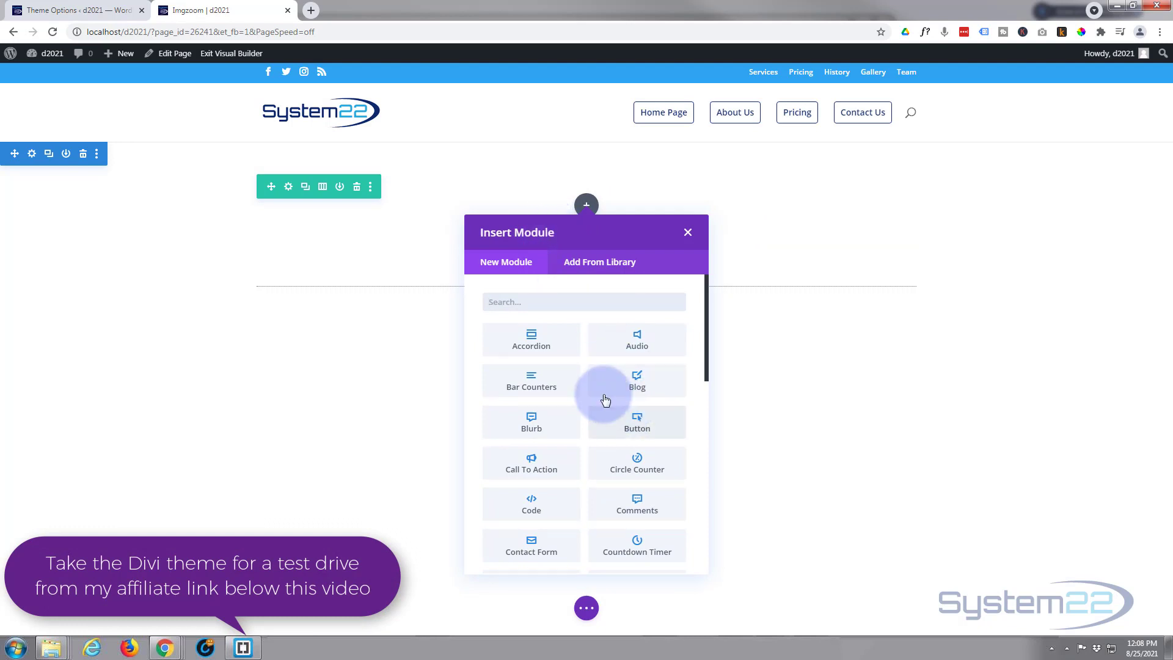
scroll("down", 3)
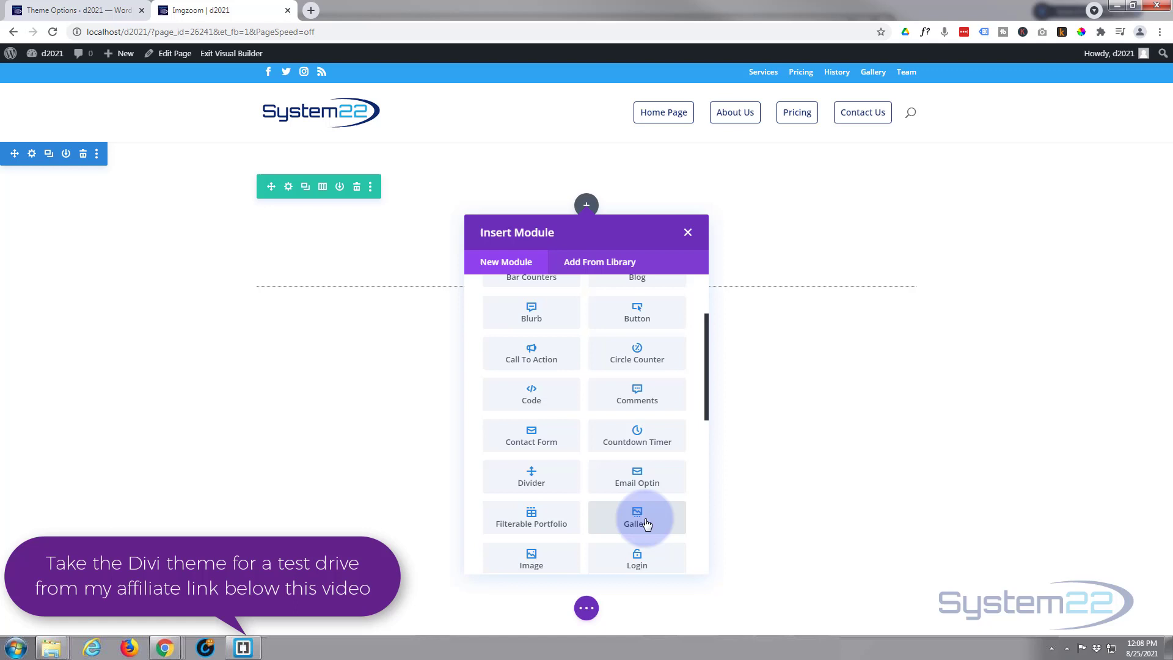
left_click(636, 517)
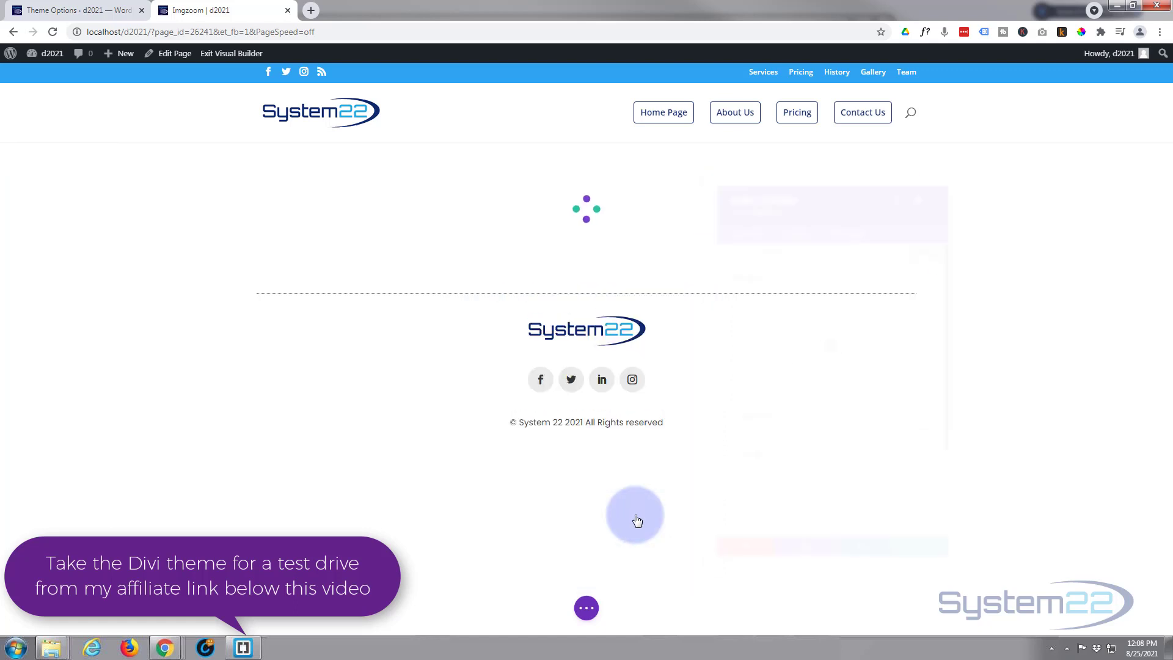
left_click(635, 515)
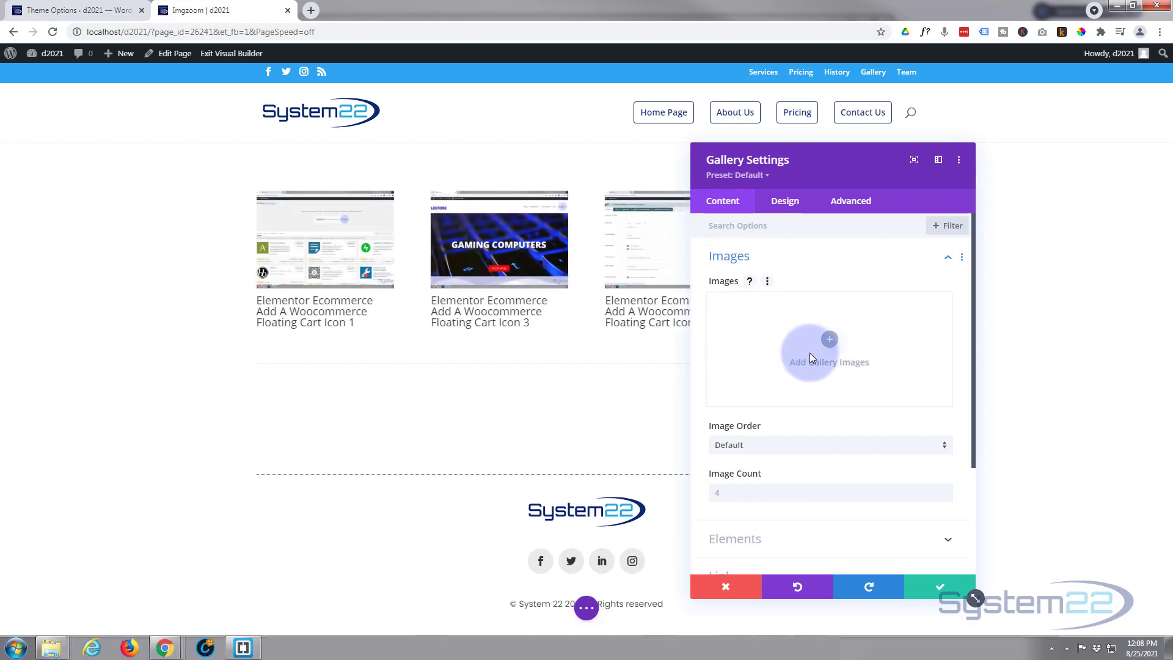
Select the eight landscape photos (sunset mountains, aurora, purple lake tree, fiery clouds…) from the Media Library into the gallery
left_click(828, 348)
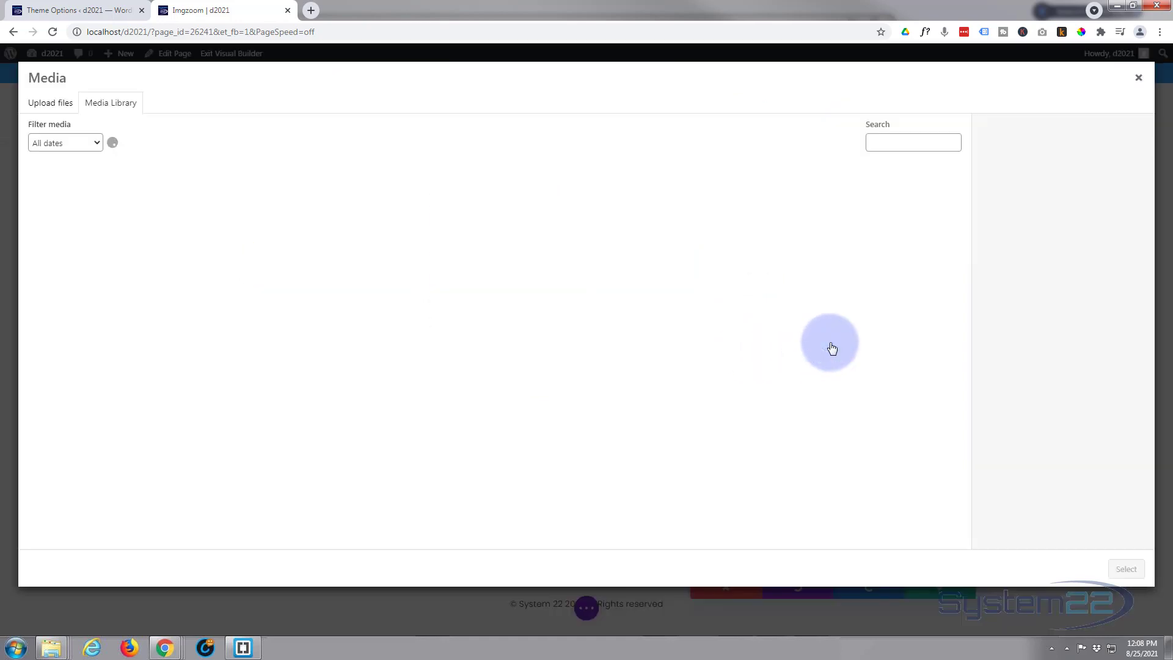
left_click(163, 205)
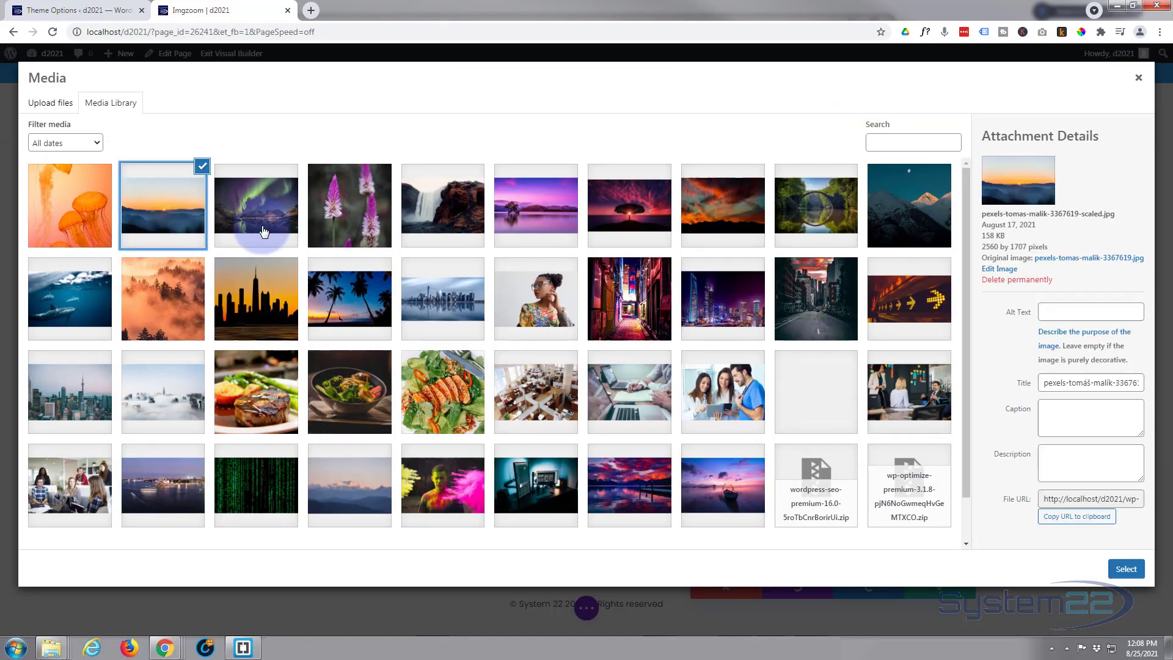
left_click(536, 205)
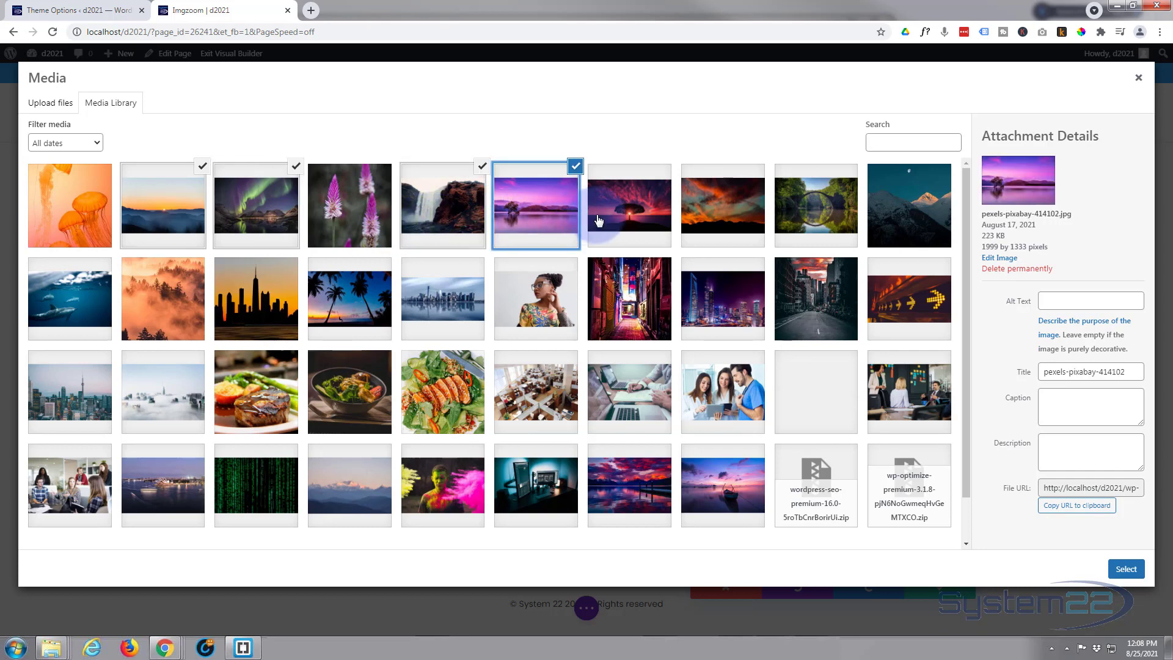
left_click(629, 205)
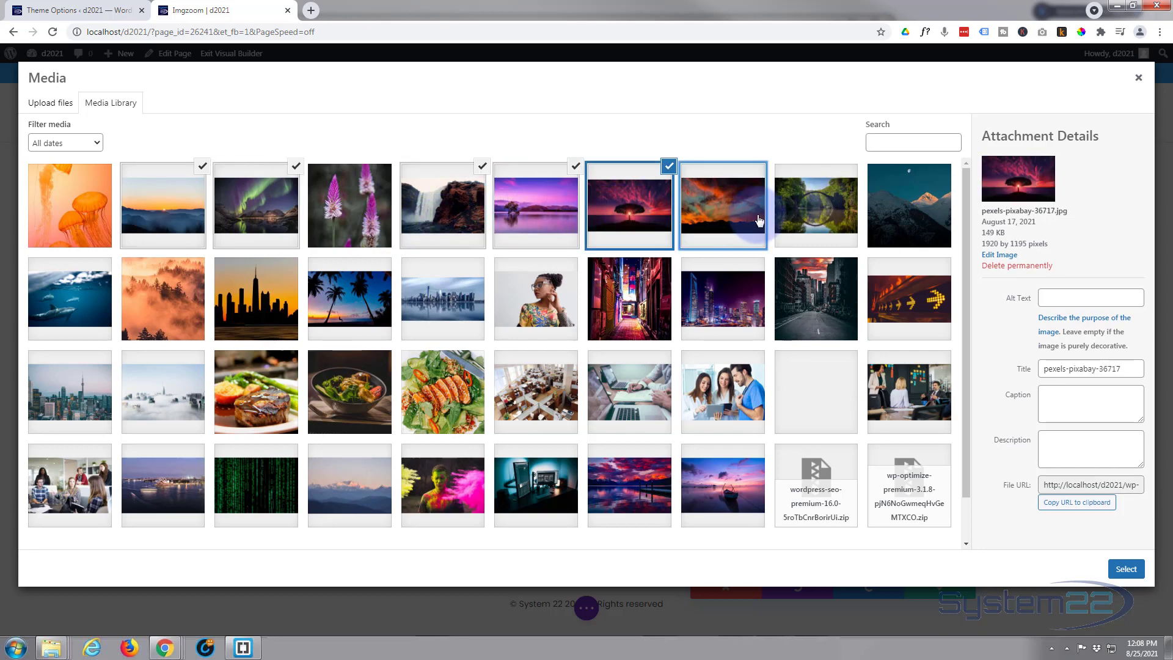
left_click(68, 299)
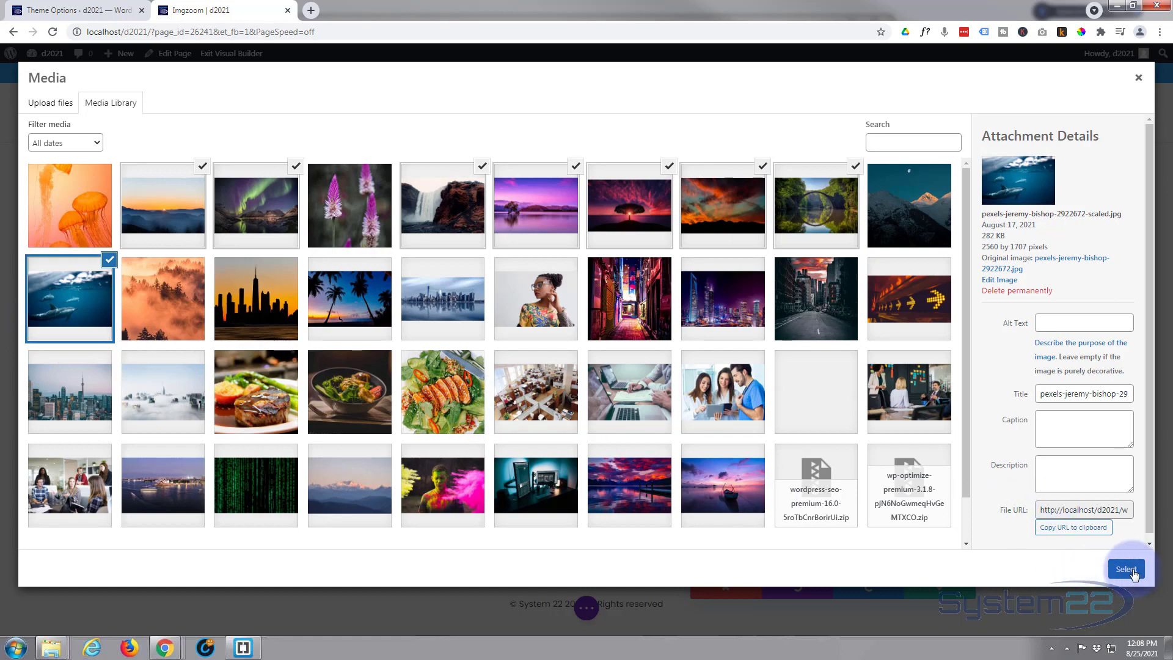
left_click(1125, 568)
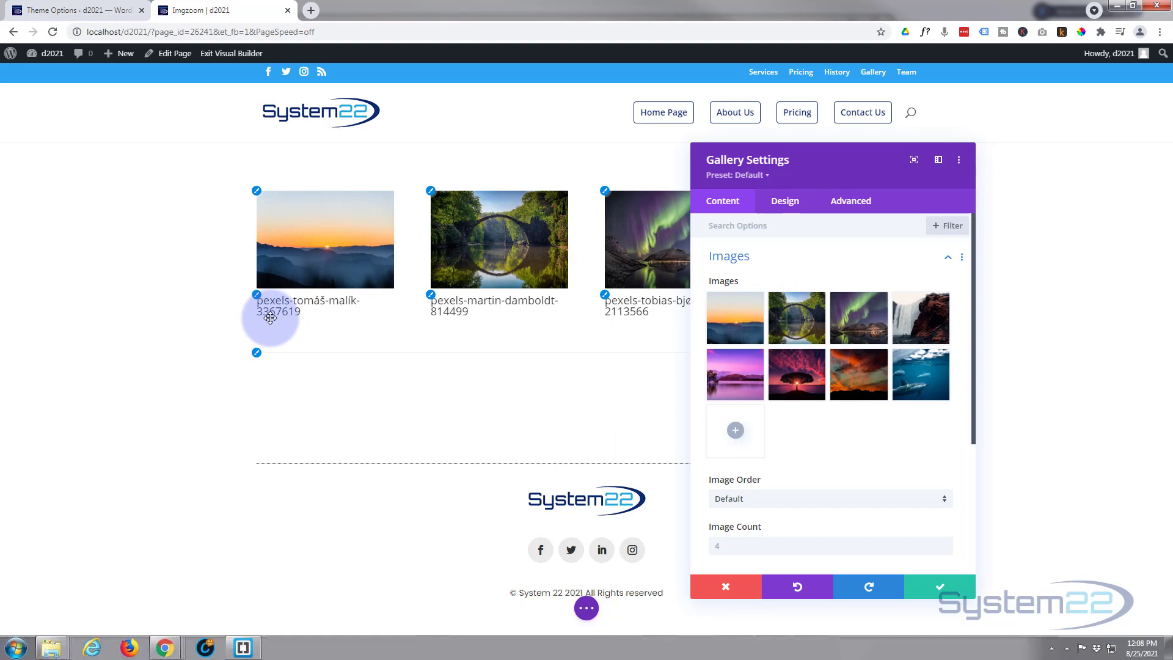
Set images per page to 8 and switch off Show Title and Caption and Show Pagination
scroll("down", 3)
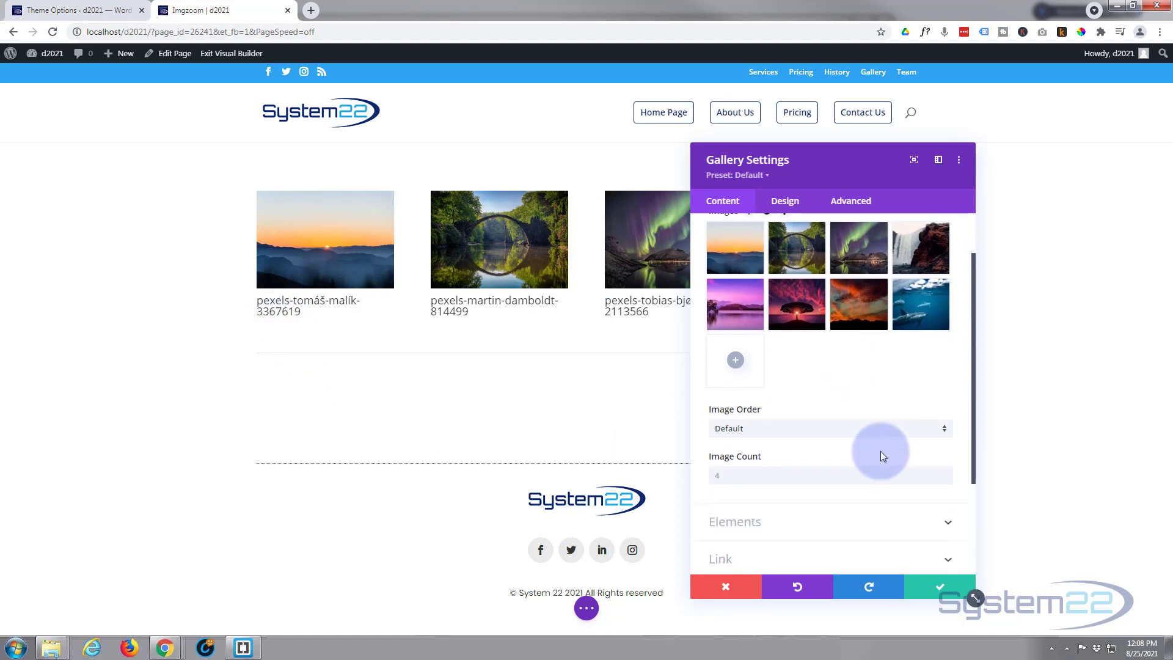
scroll("down", 3)
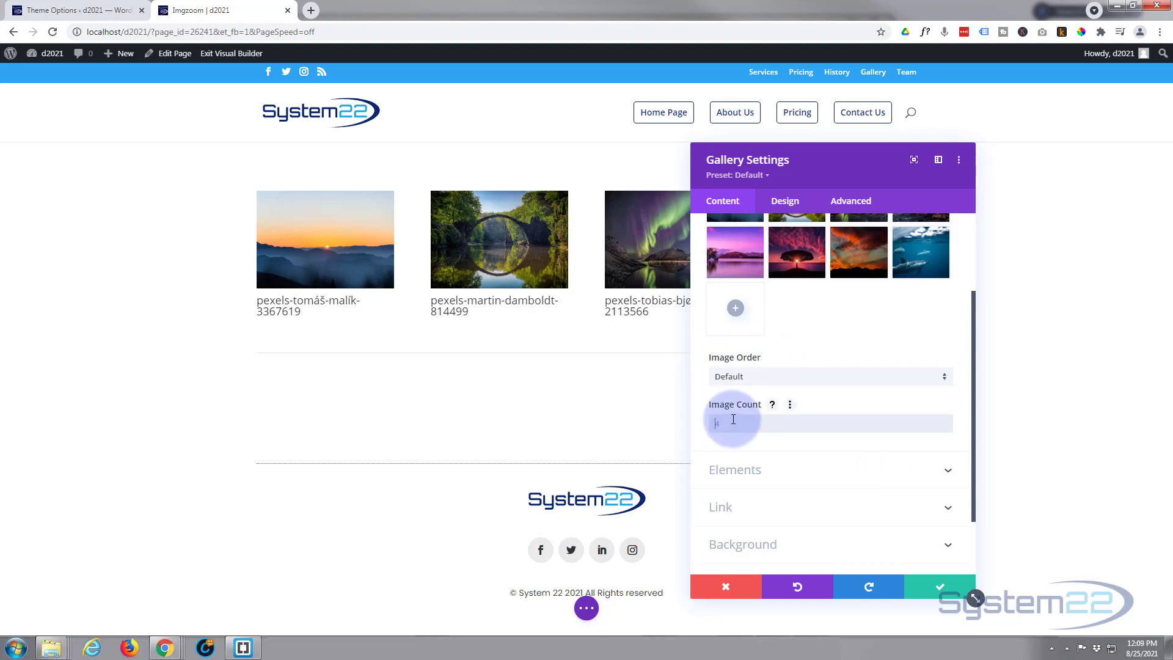
type("8")
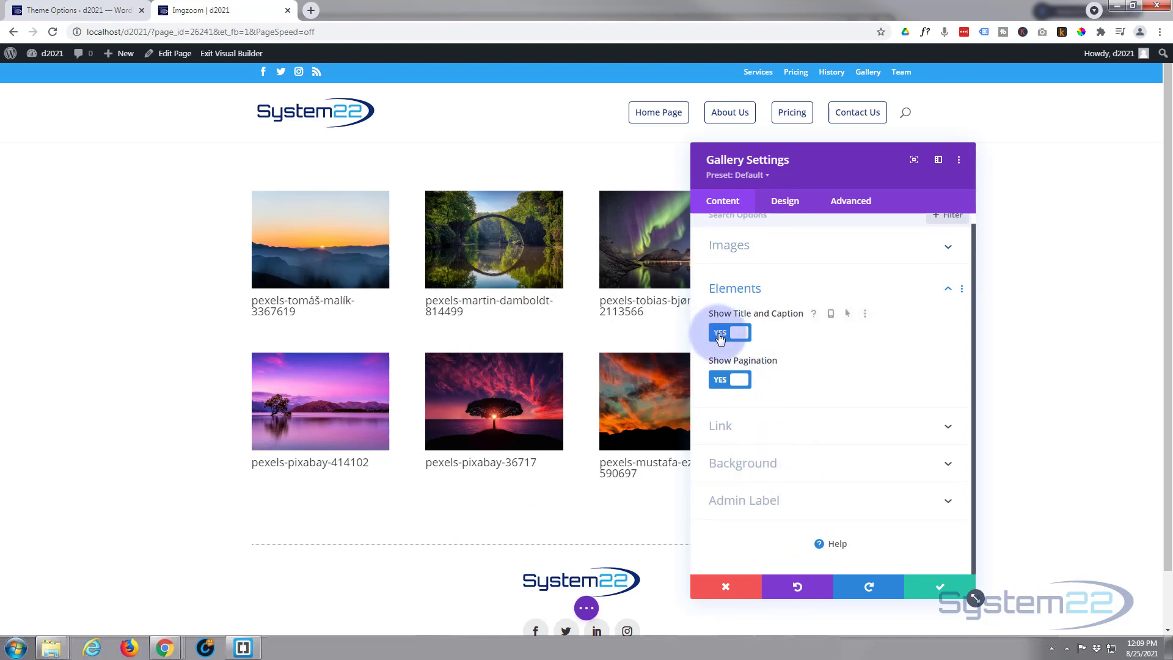
left_click(728, 332)
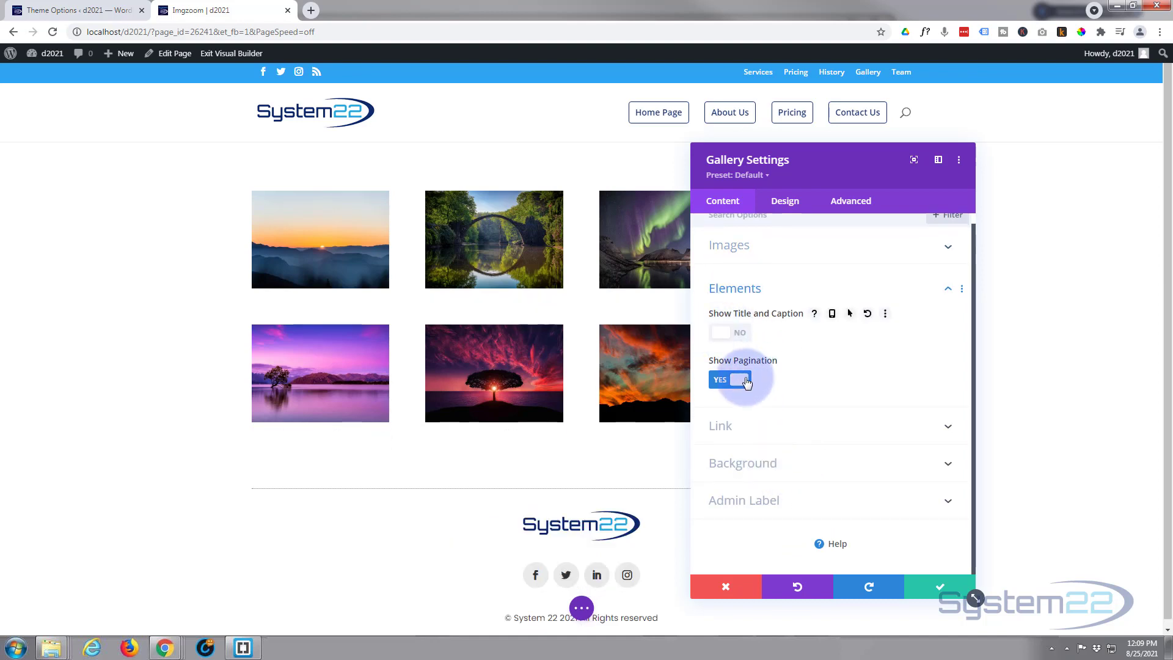
left_click(729, 379)
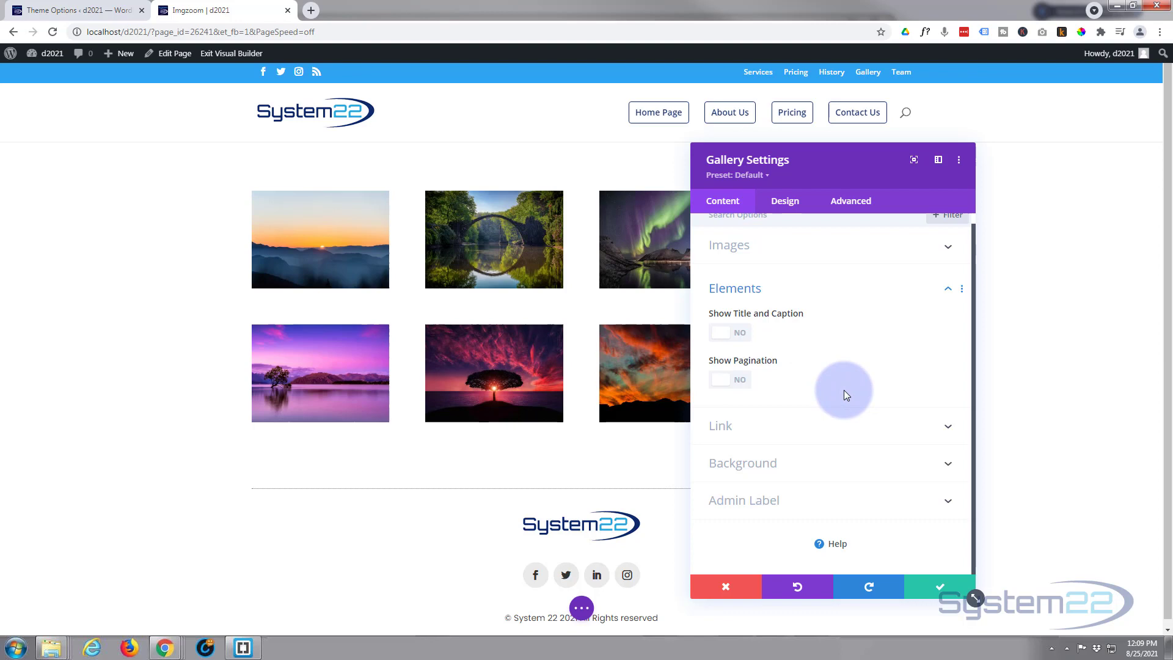
mouse_move(777, 442)
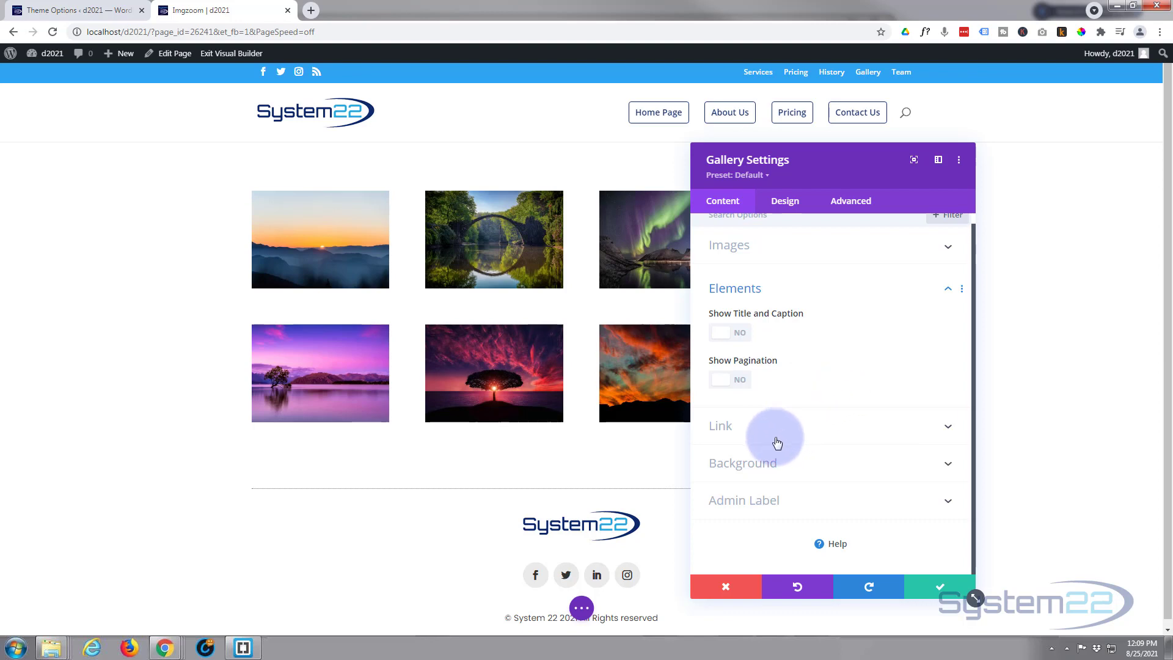
mouse_move(803, 496)
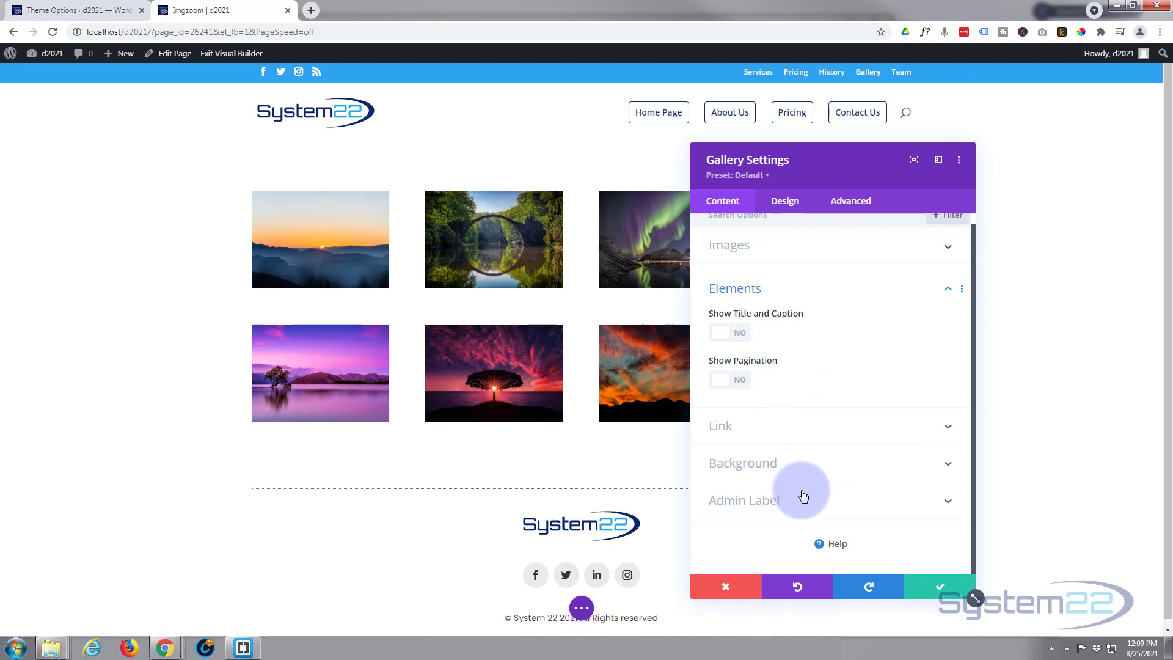
Switch to the Design tab, keeping Grid layout with Landscape thumbnails
left_click(784, 201)
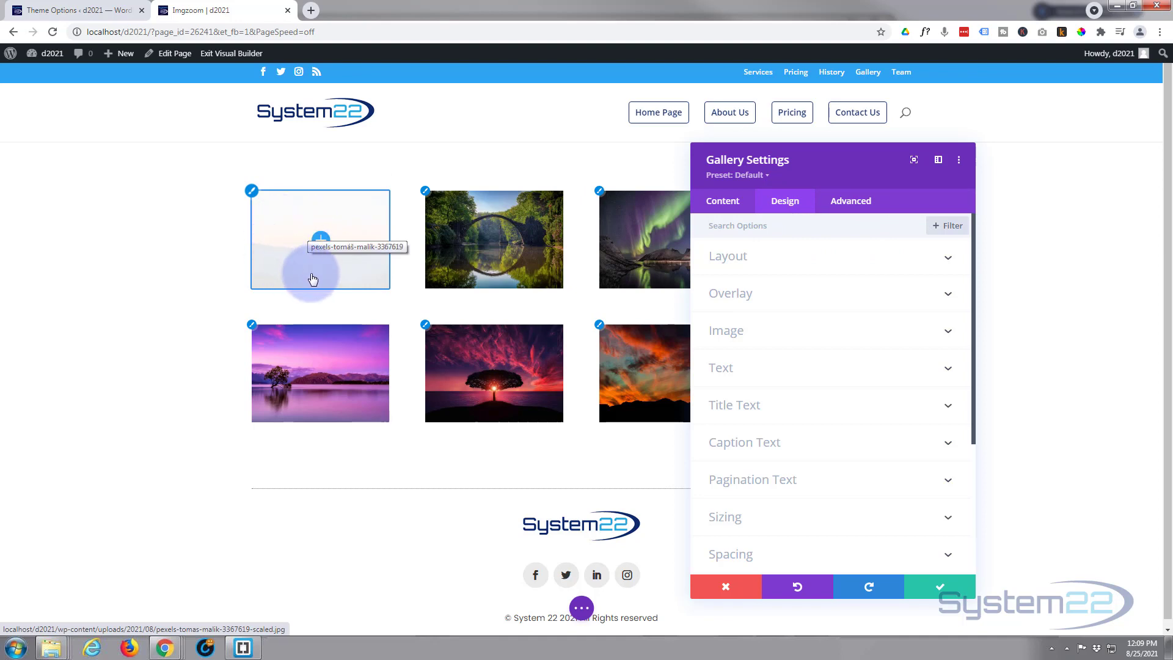
mouse_move(361, 215)
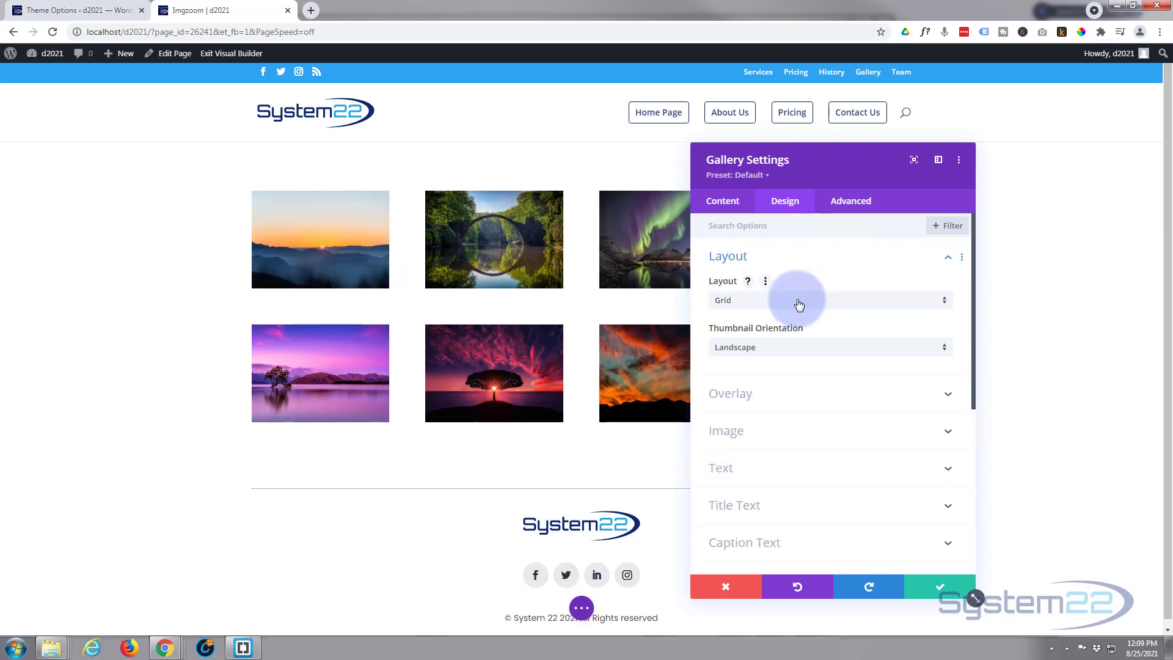
mouse_move(816, 349)
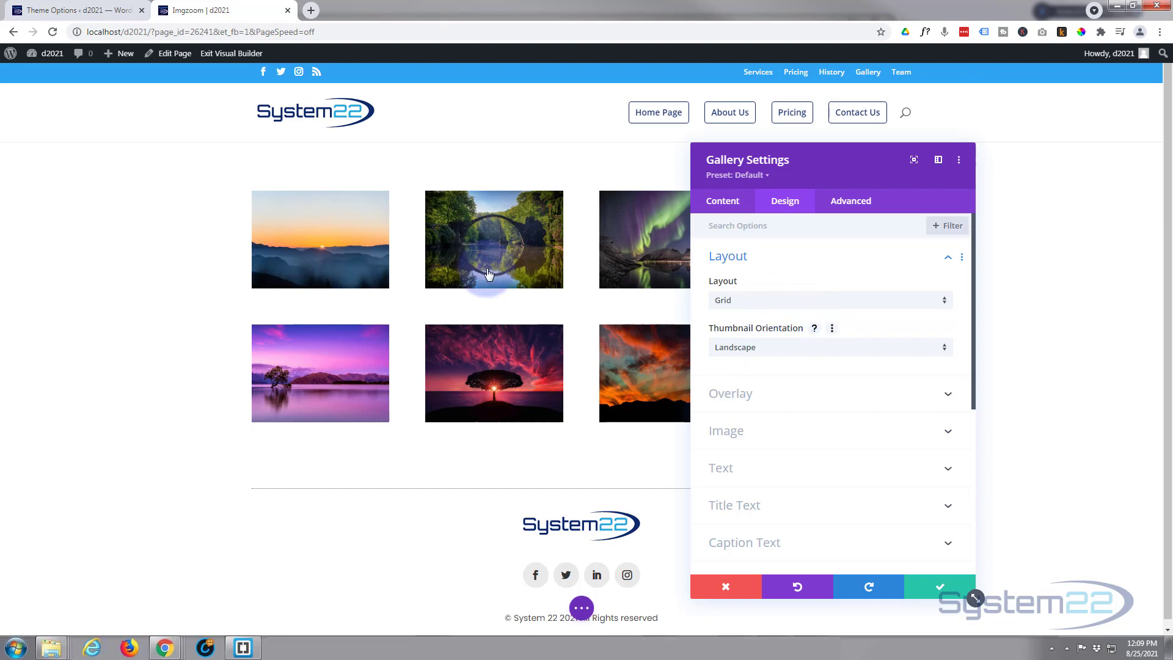
mouse_move(821, 357)
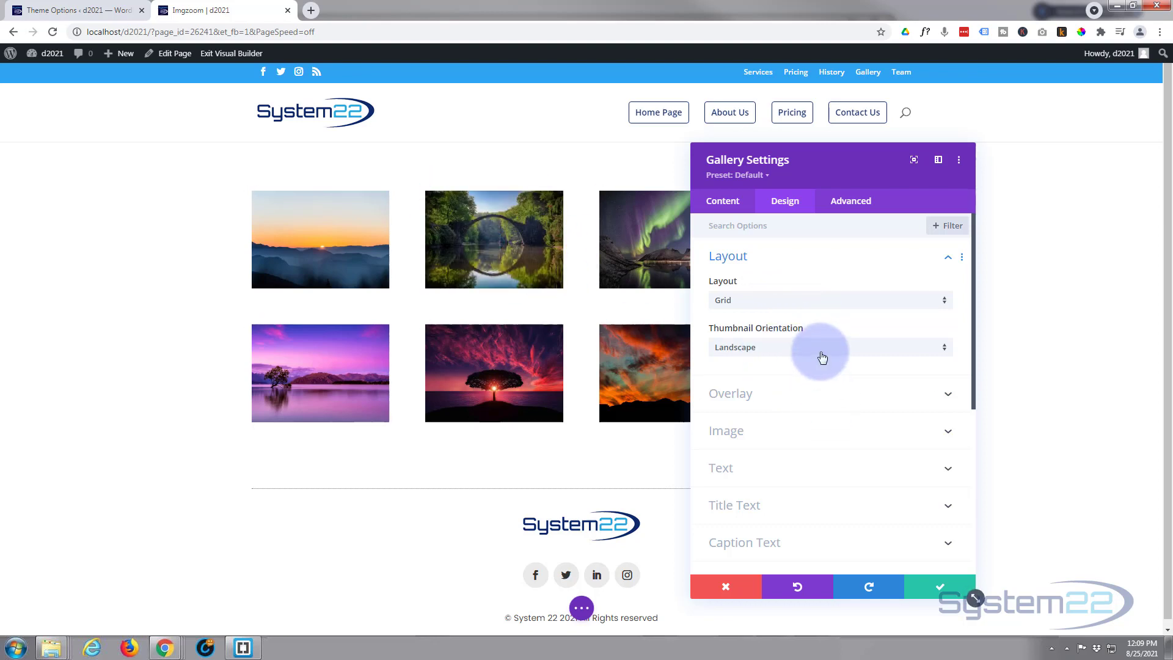
mouse_move(830, 399)
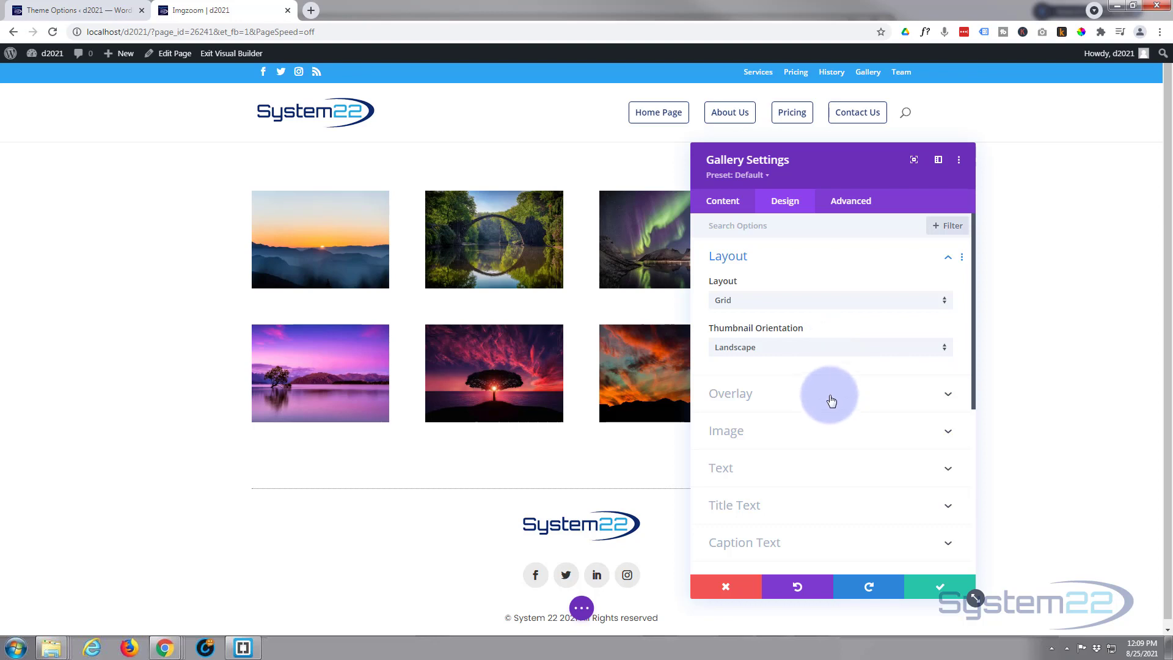
Set the Overlay Background Color to Transparent and browse the overlay icons
left_click(830, 393)
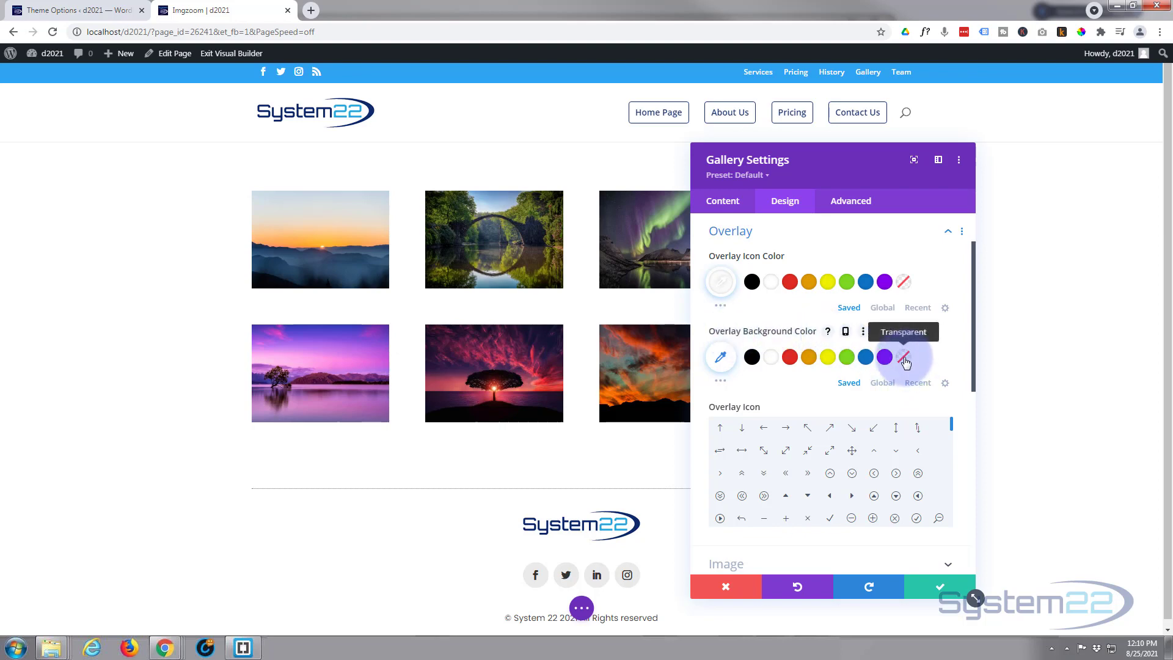
left_click(903, 357)
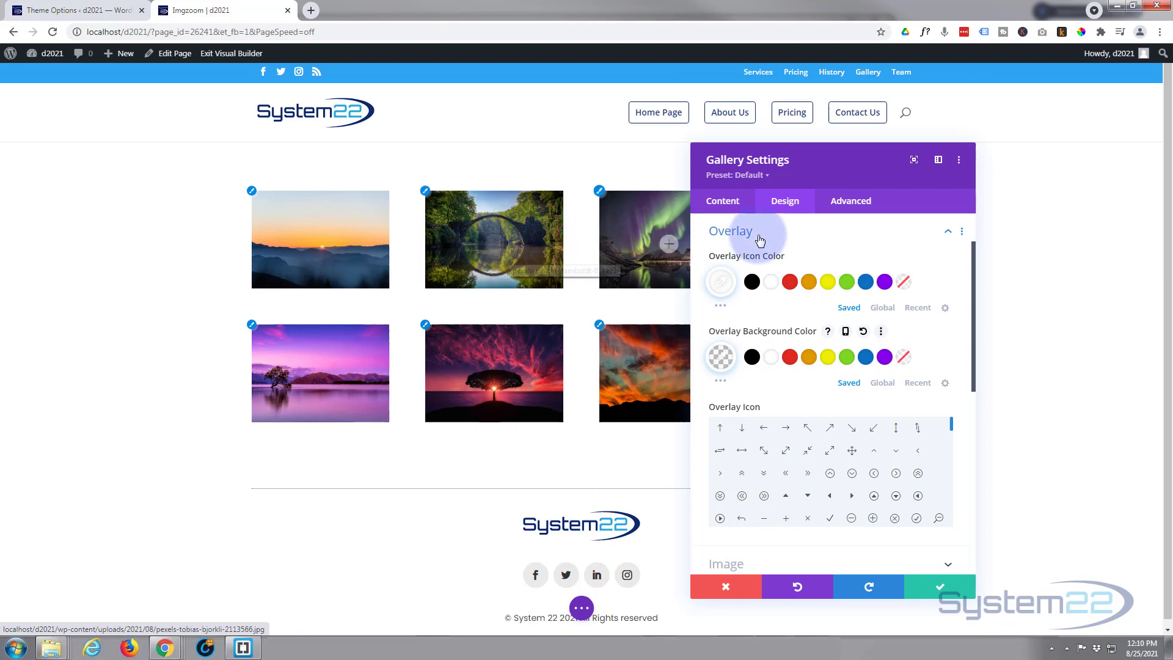
mouse_move(914, 423)
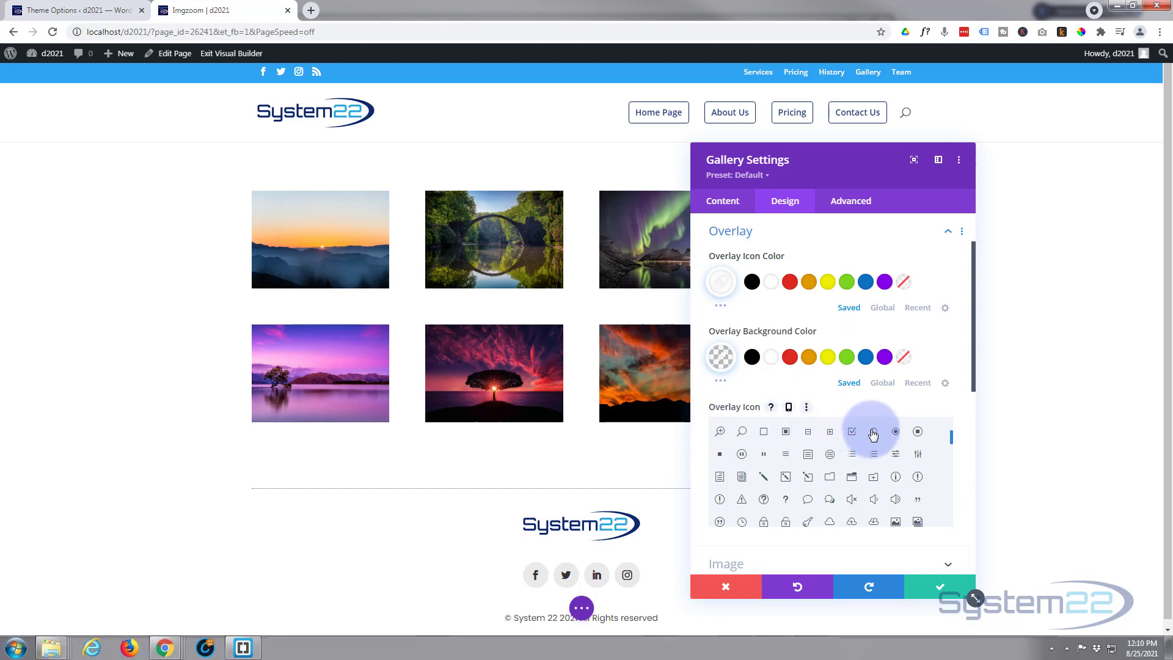
scroll("down", 3)
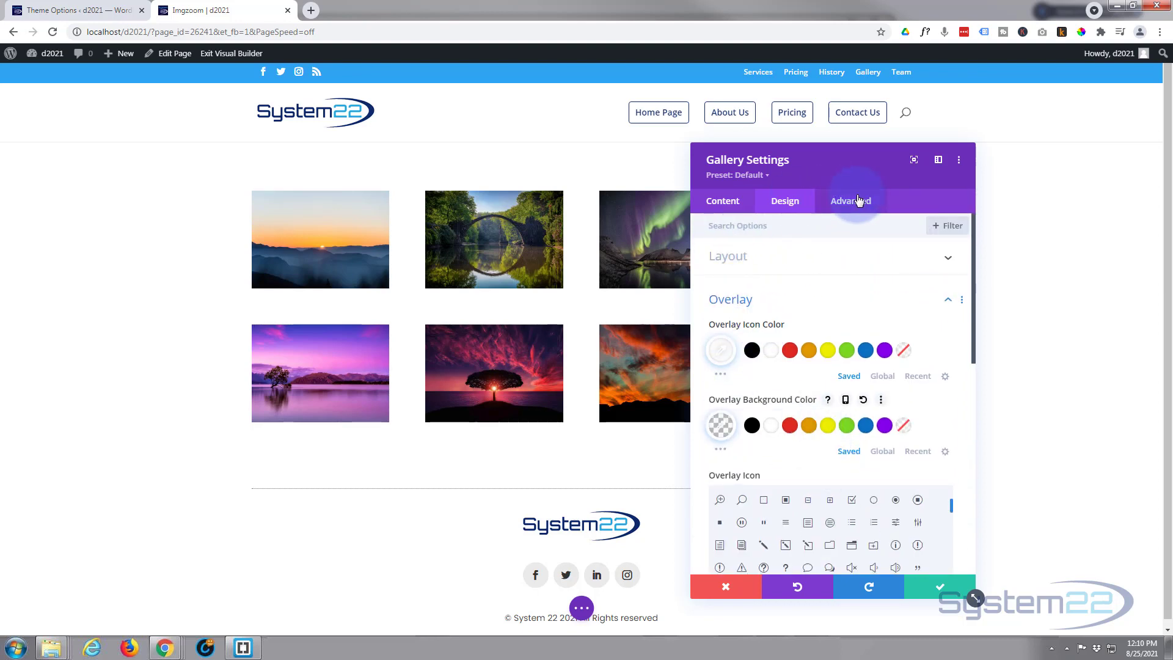
In Advanced > Custom CSS, activate the Gallery Item hover-state CSS field
left_click(851, 201)
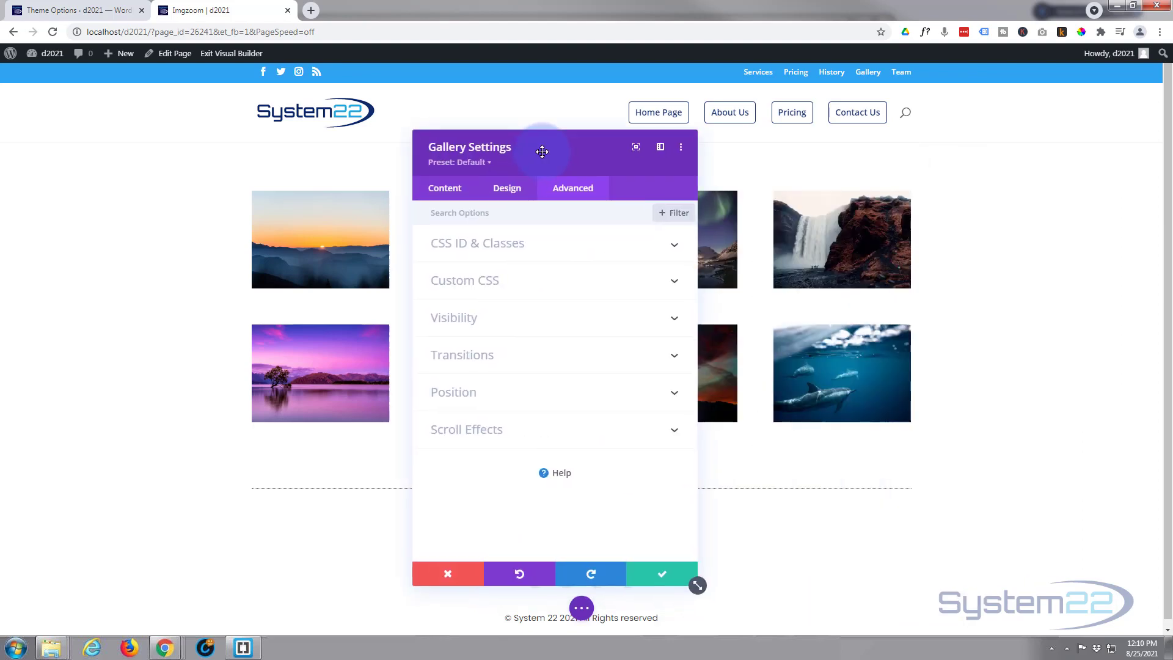
left_click(464, 280)
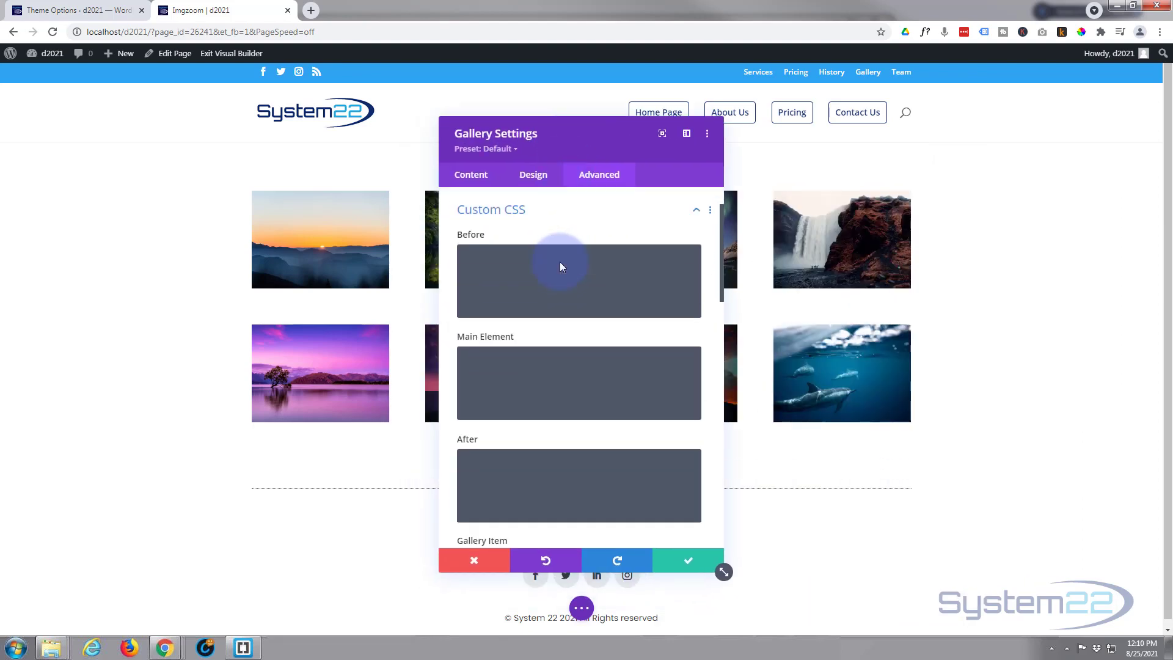
left_click(578, 275)
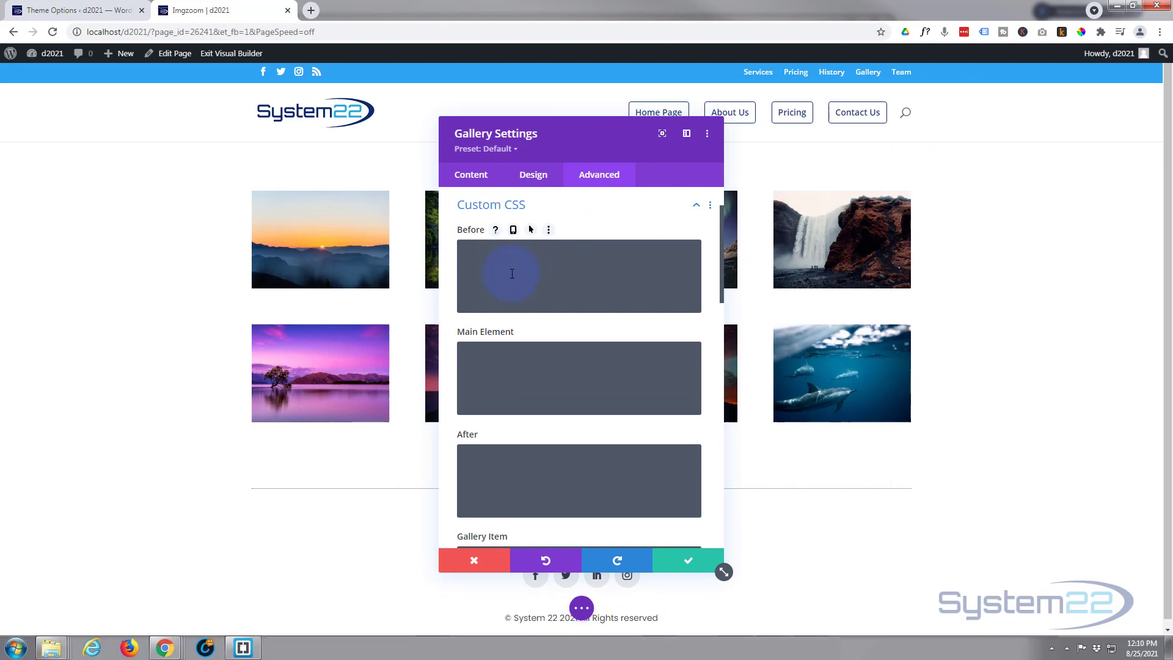
scroll("down", 3)
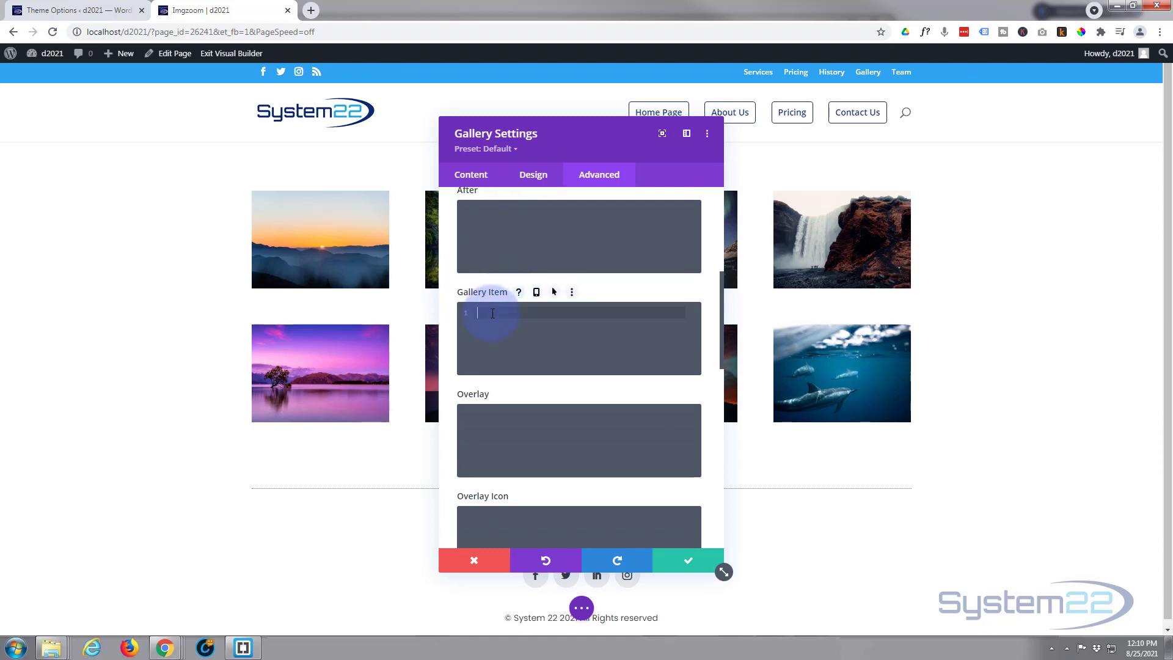
mouse_move(502, 247)
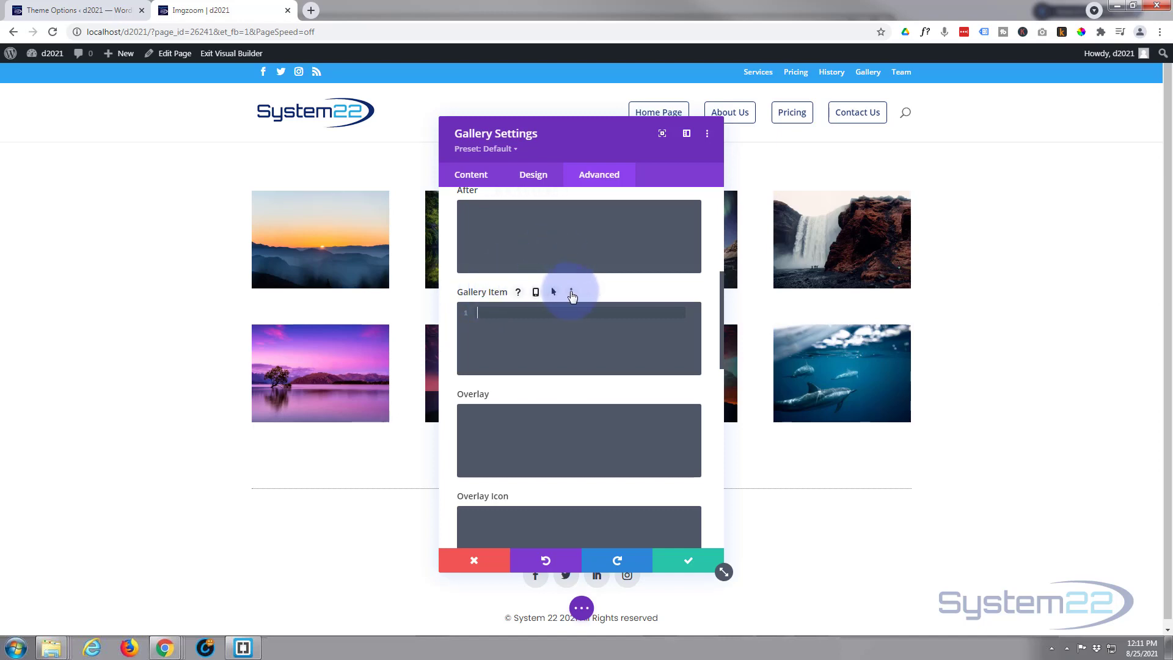
left_click(553, 292)
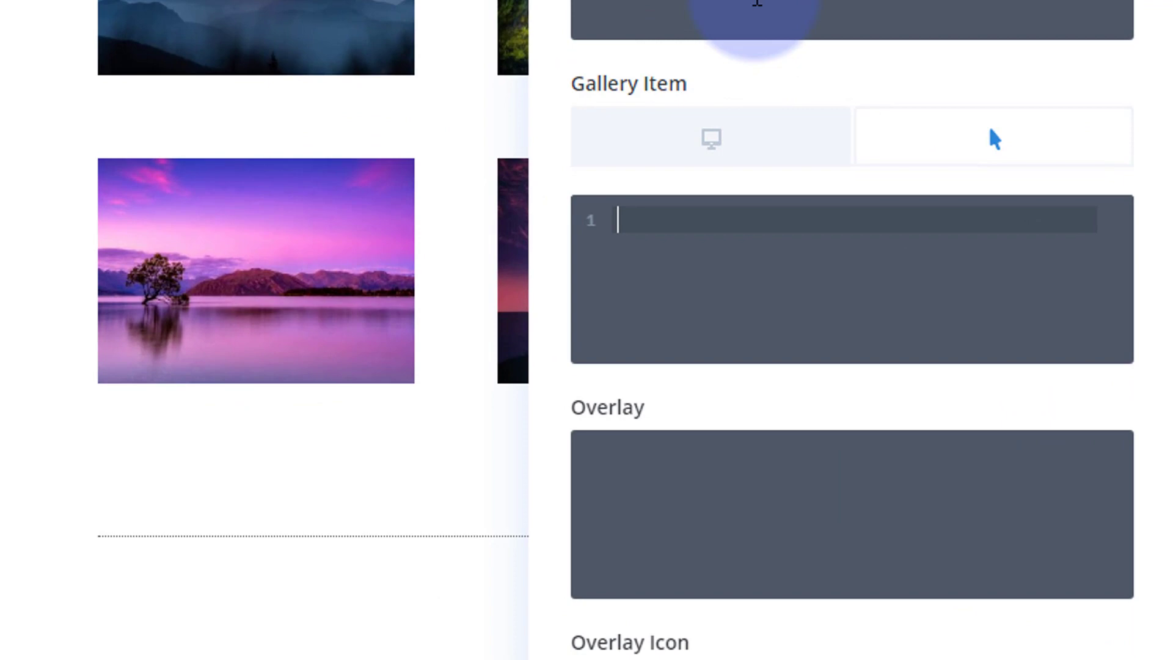
Enter transform:scale(1.1); as the gallery item's hover CSS
type("transform")
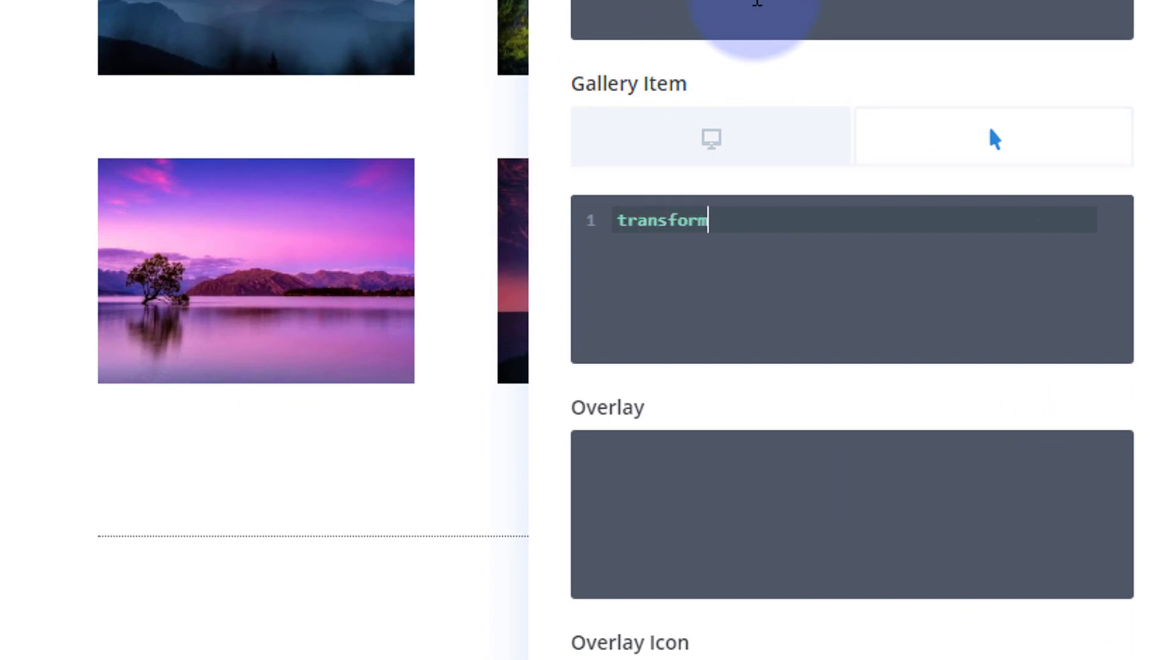
type(":scal")
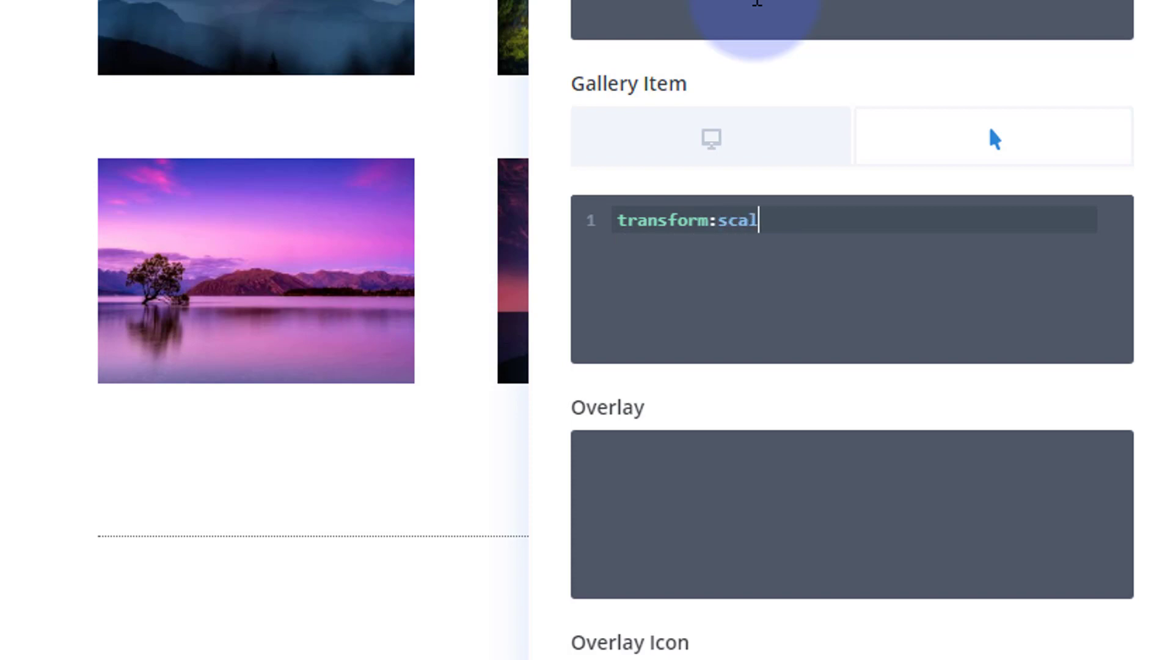
type("e")
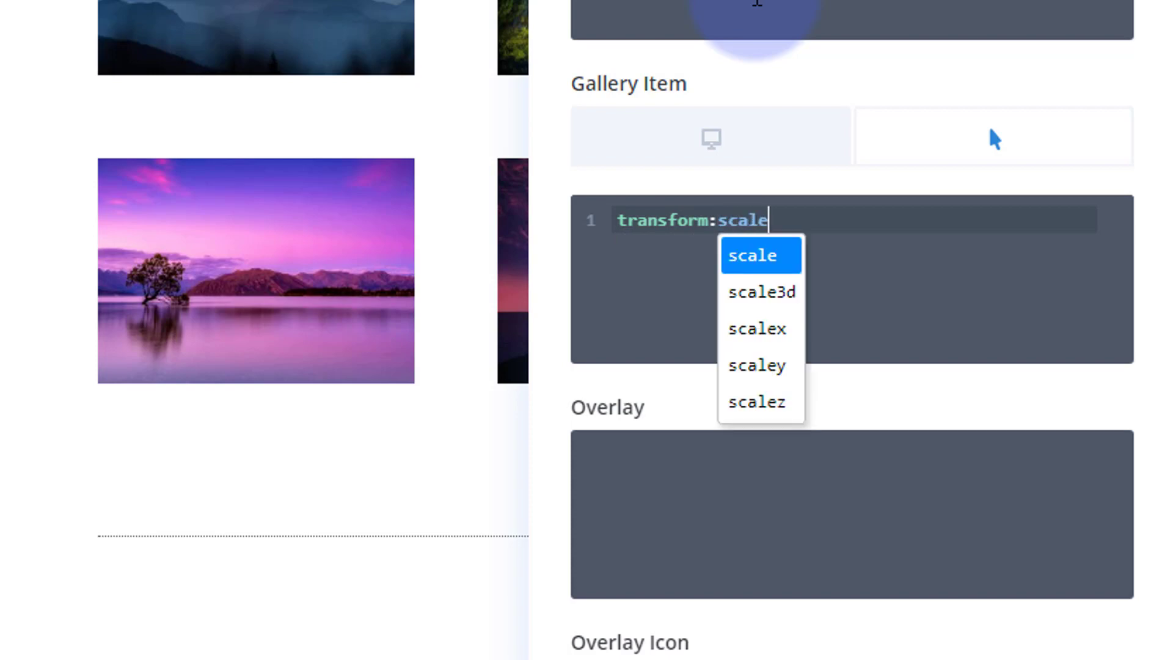
left_click(754, 255)
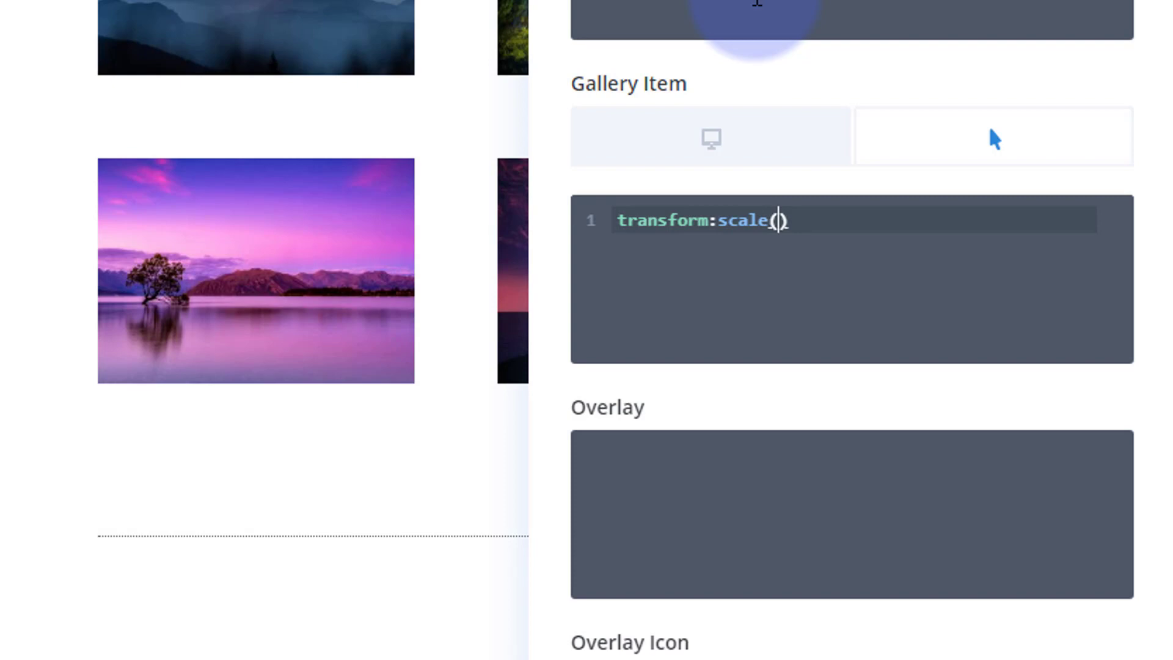
type("1.1")
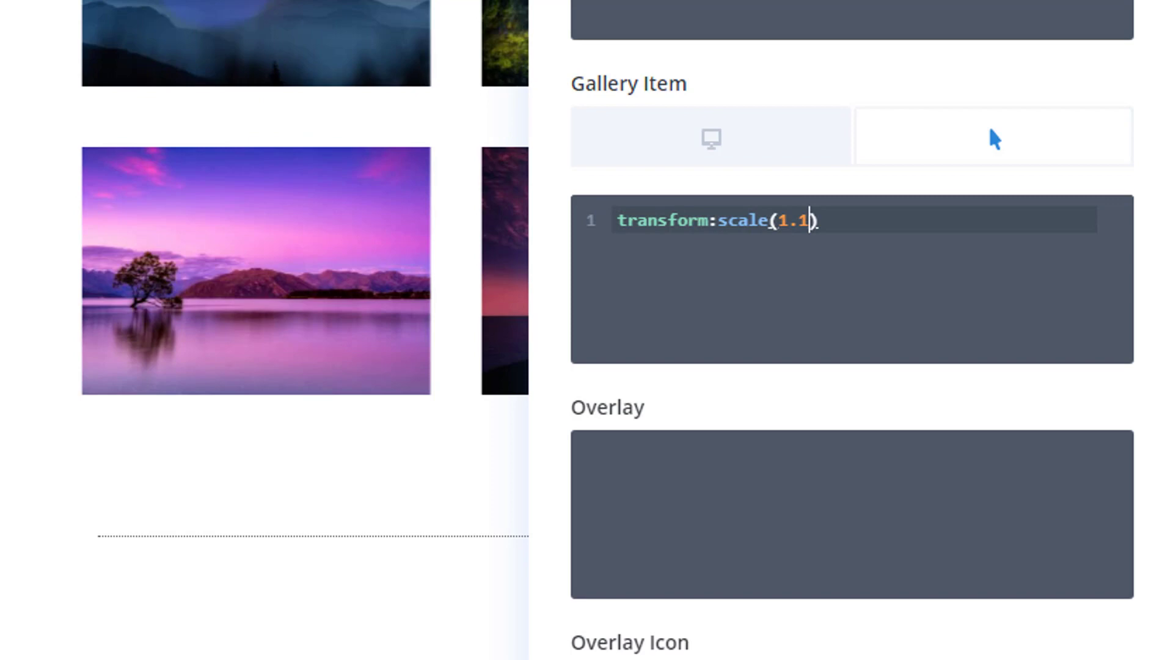
left_click(256, 271)
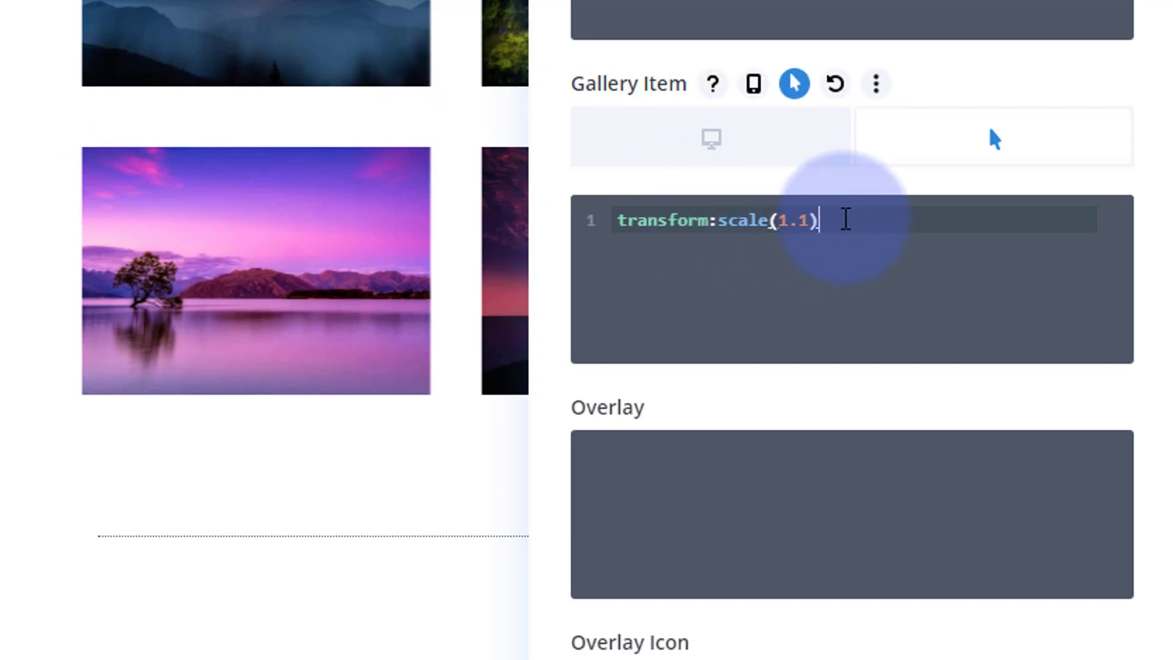
type(";")
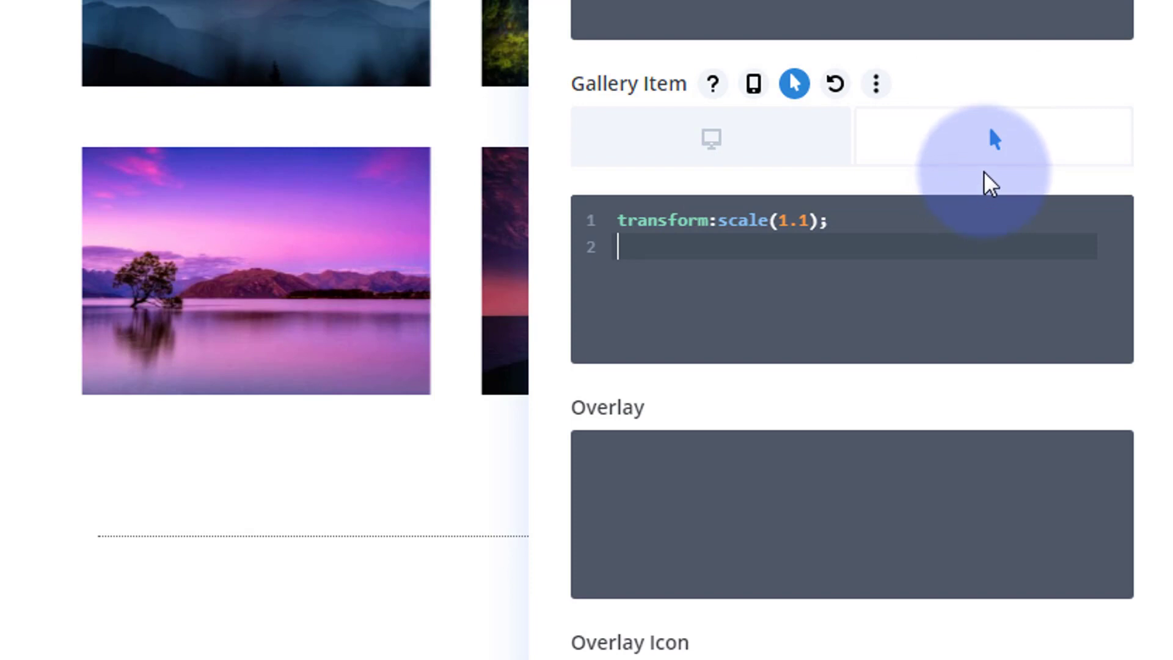
Add margin-top:-10px; as a second hover rule
type("ma")
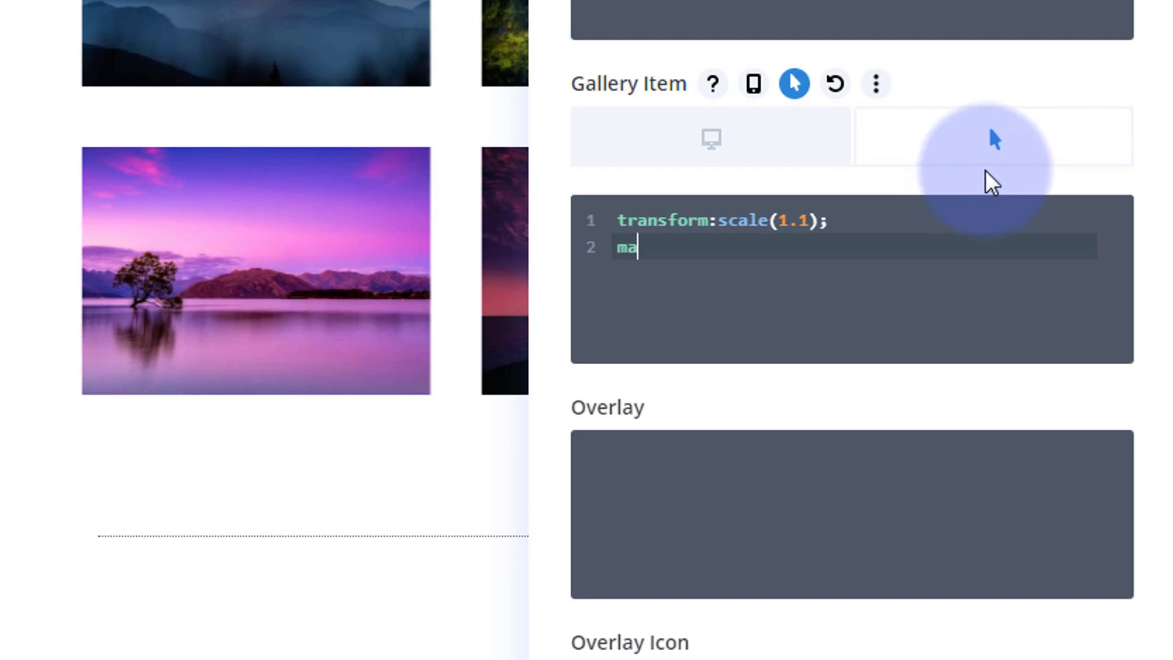
type("rgin-t")
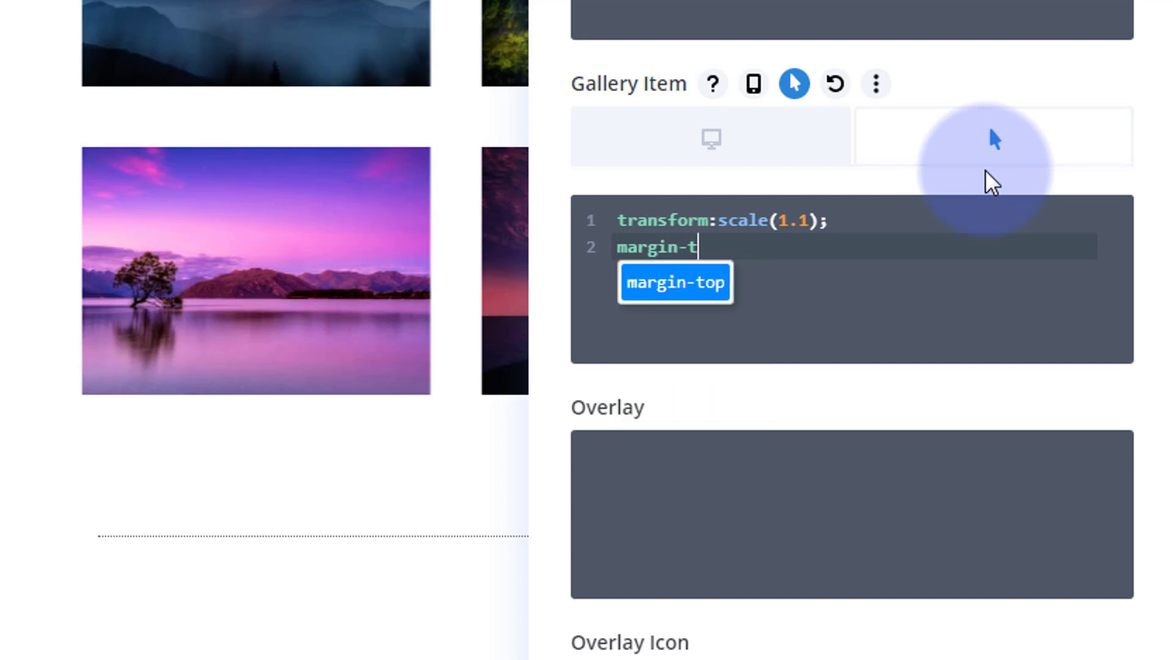
type("op")
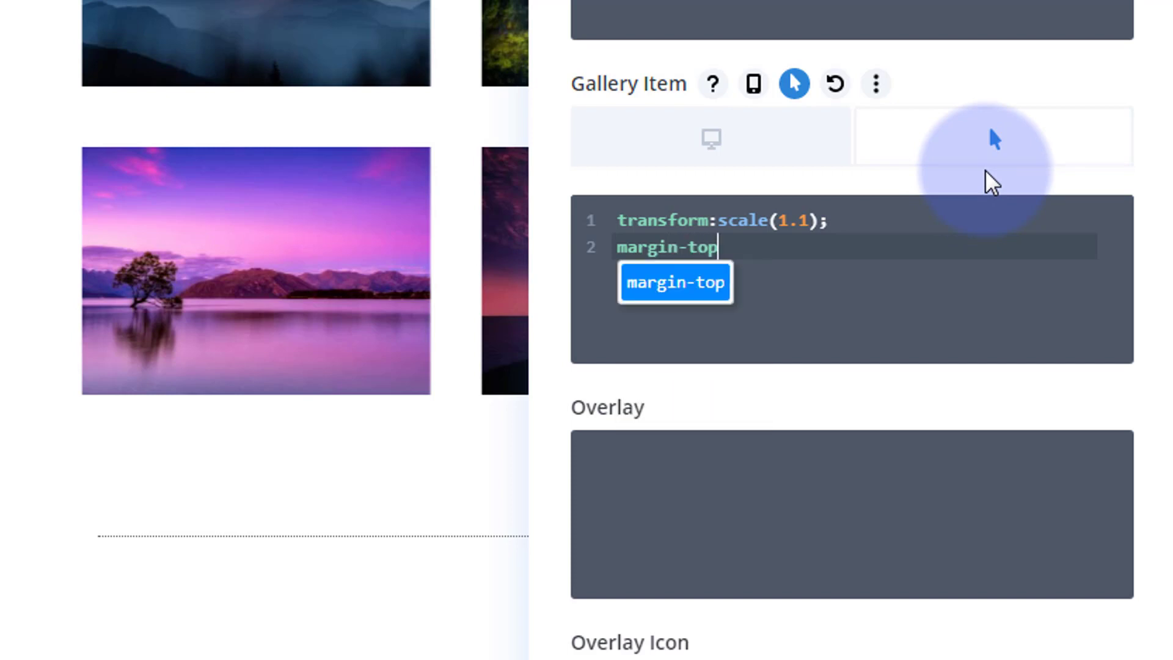
type(":-")
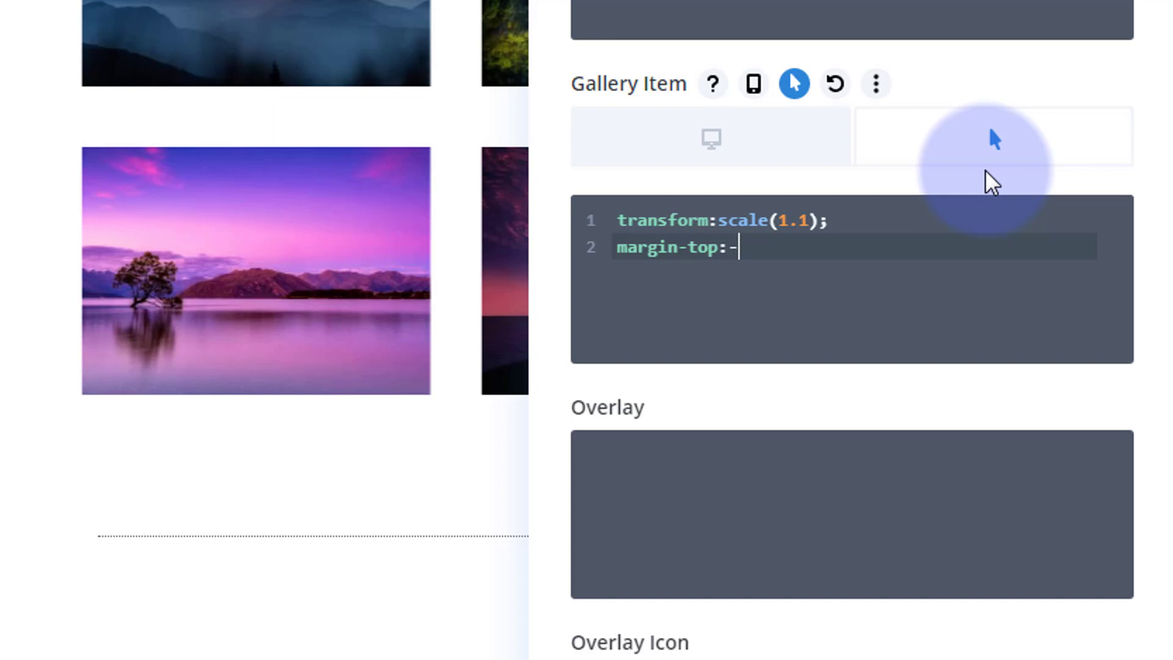
type("10px")
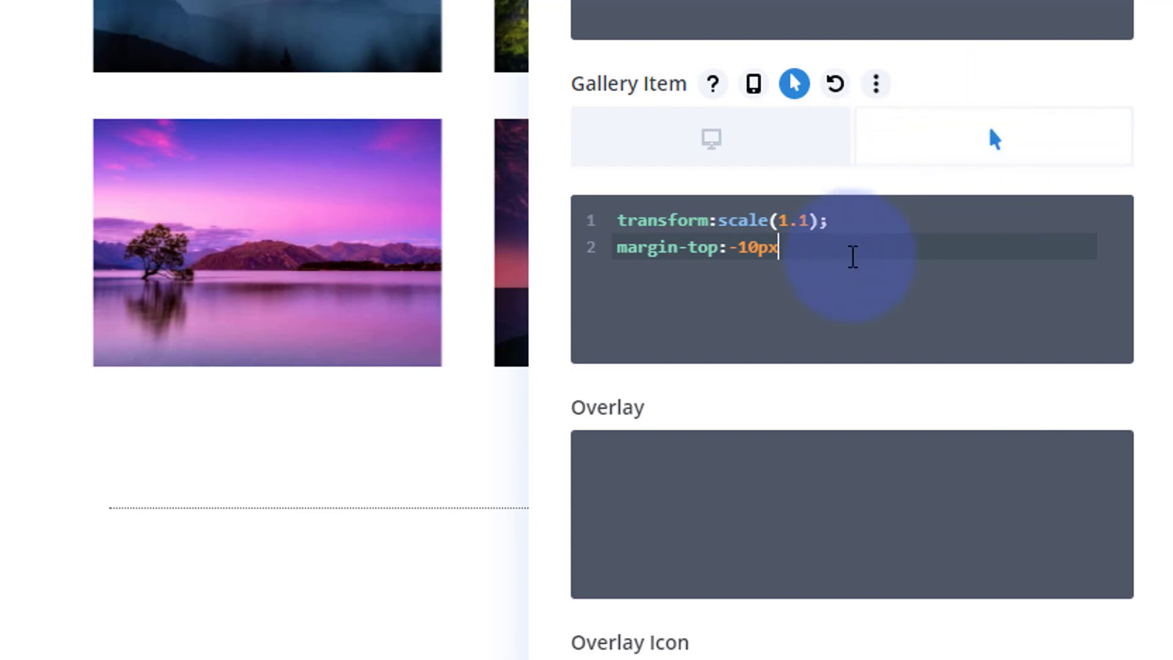
type(";")
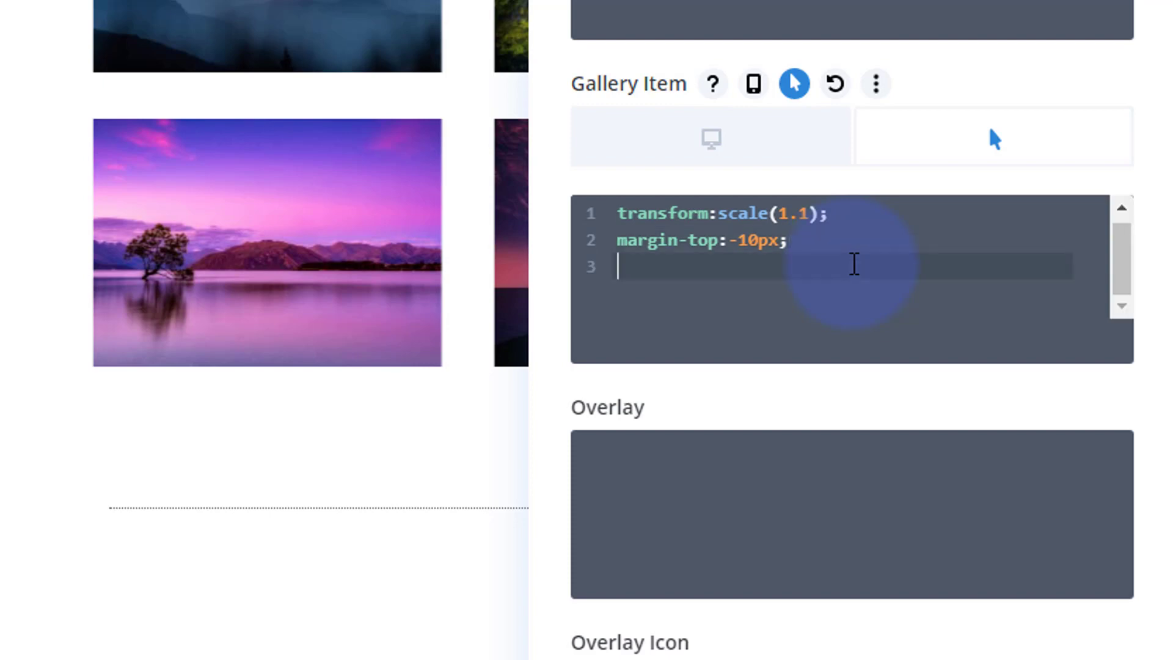
Add a box-shadow: 0 10px 10px; rule to the hover CSS
type("b")
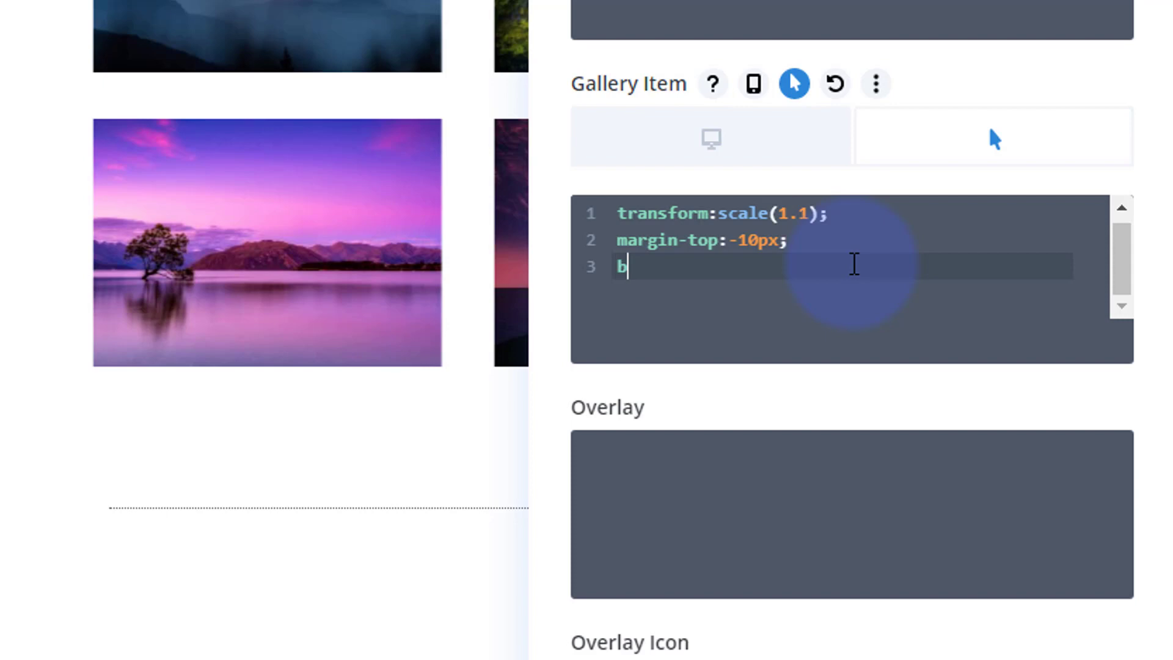
type("ox-shadow:")
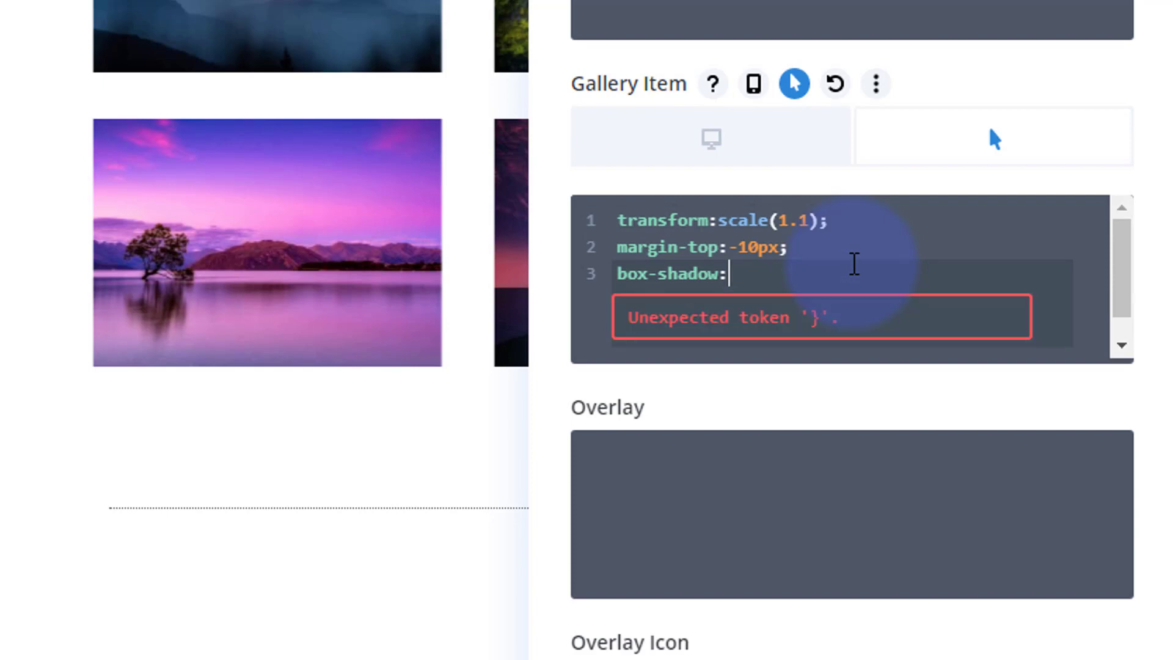
type("0")
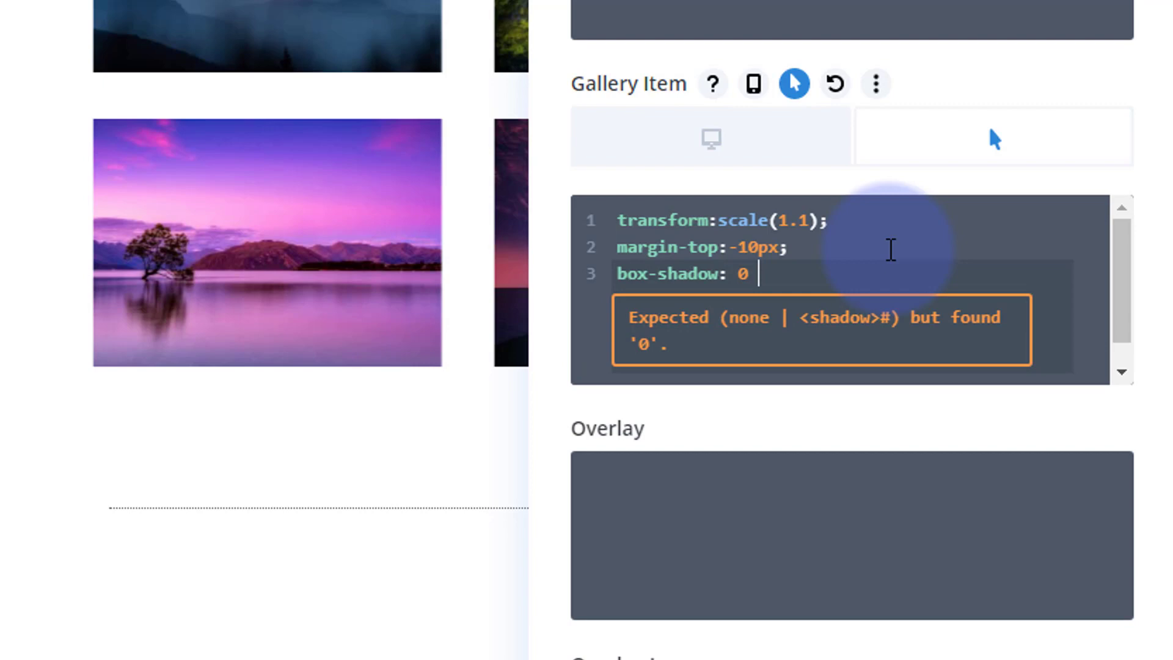
type("10px")
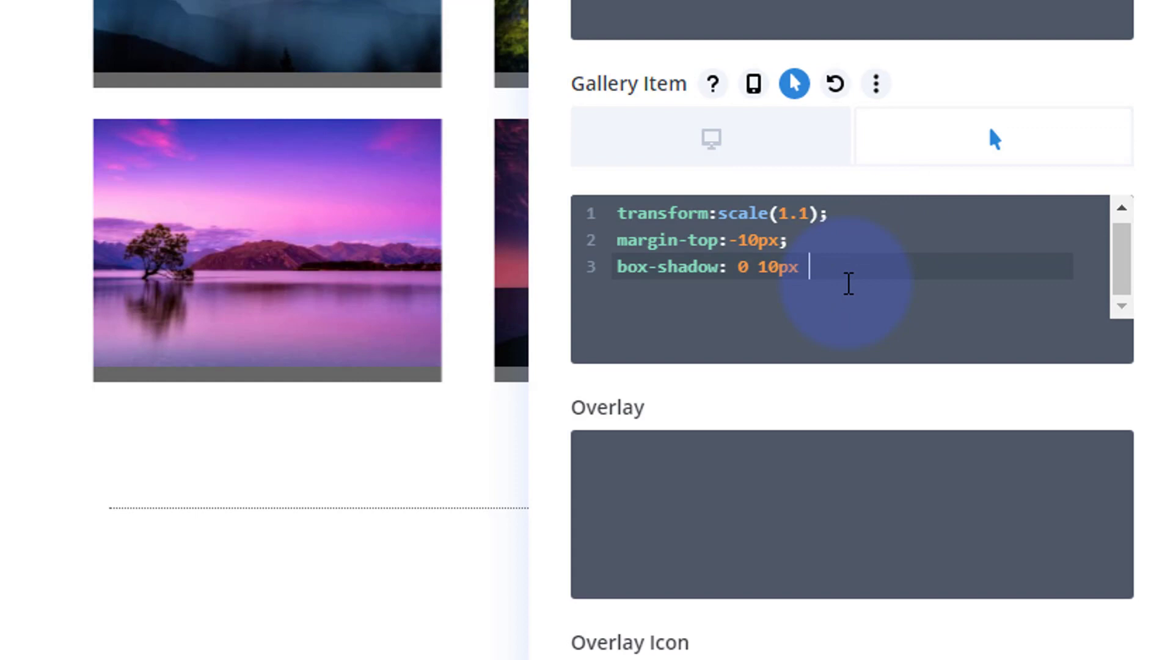
type("blue")
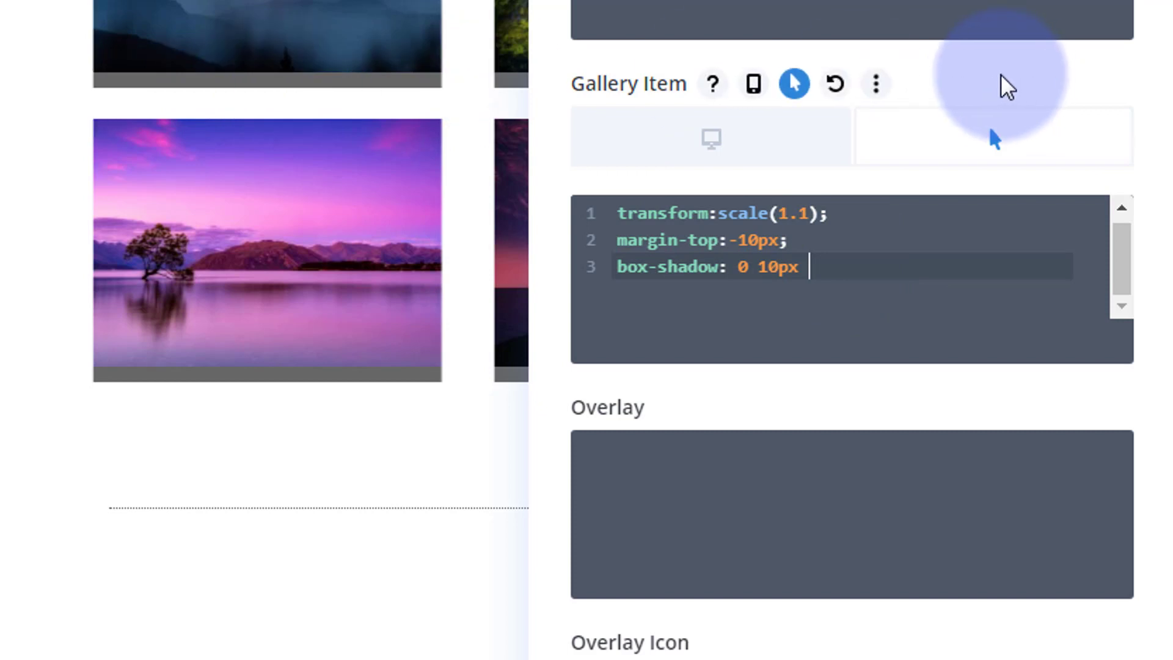
type("10")
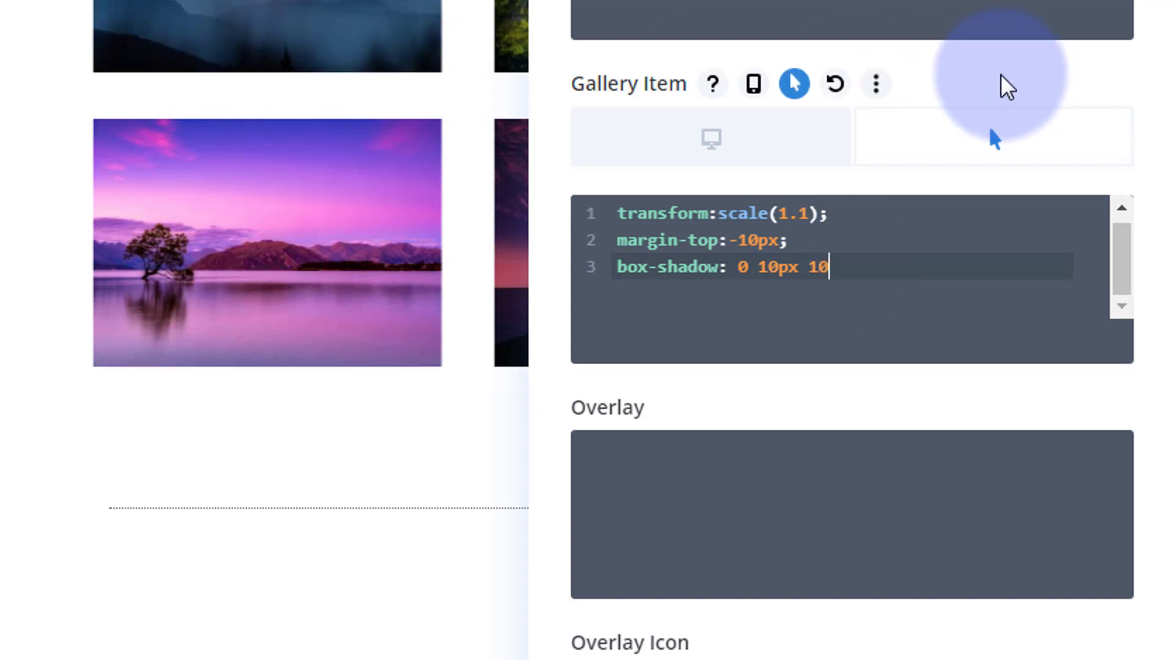
type("px")
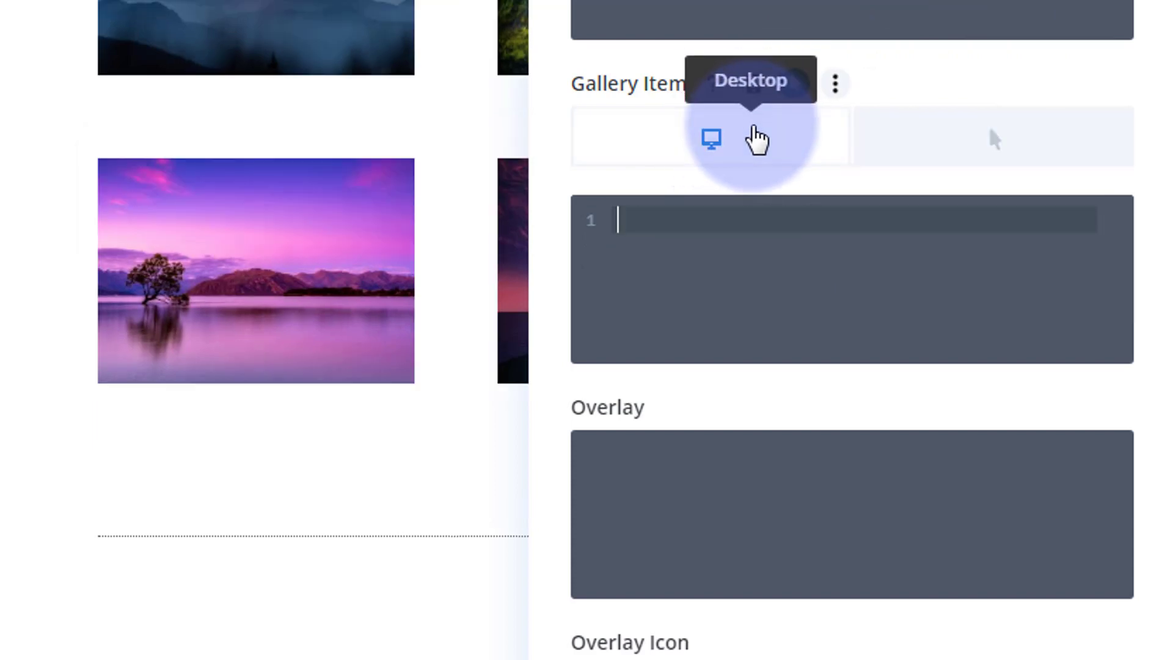
left_click(958, 138)
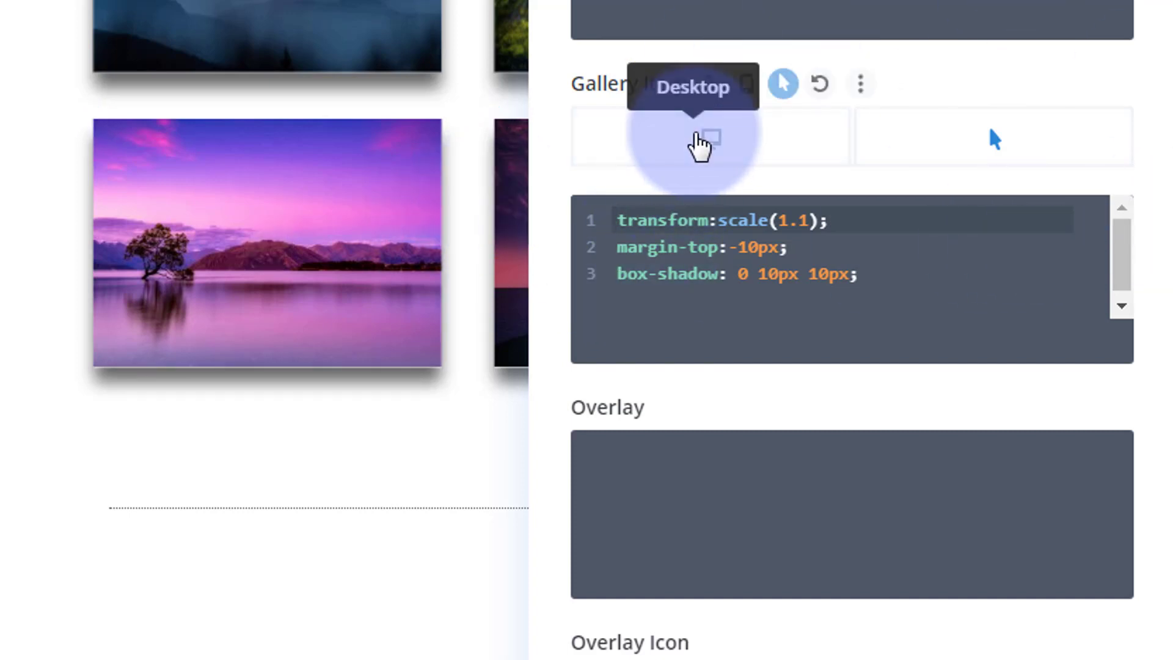
left_click(994, 139)
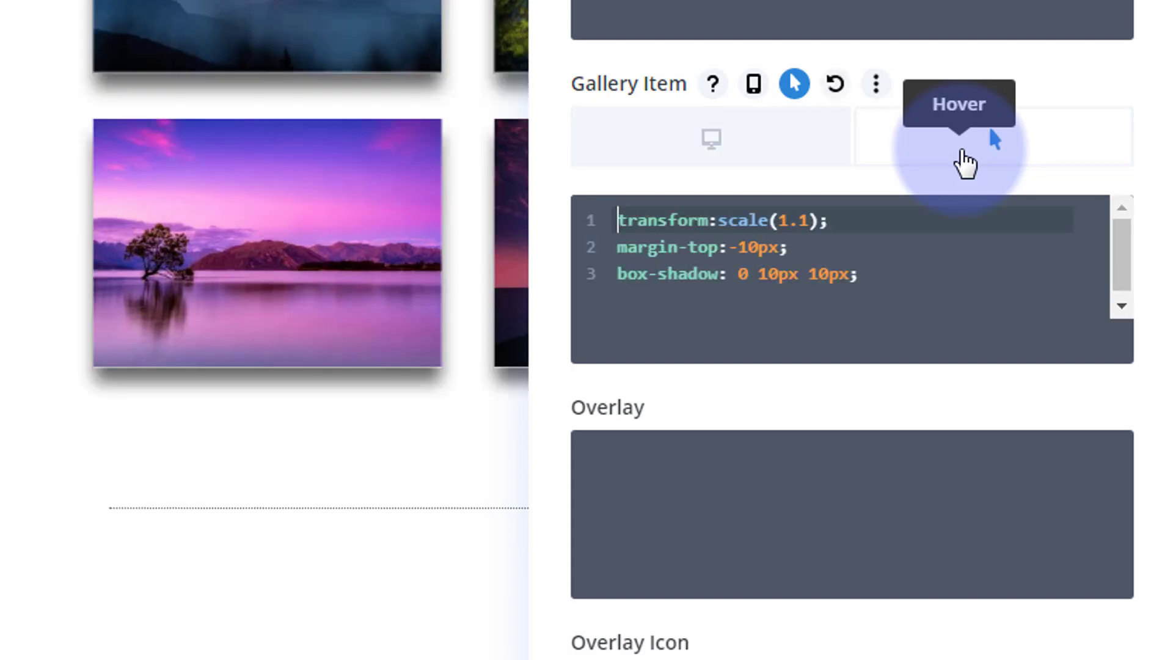
left_click(711, 139)
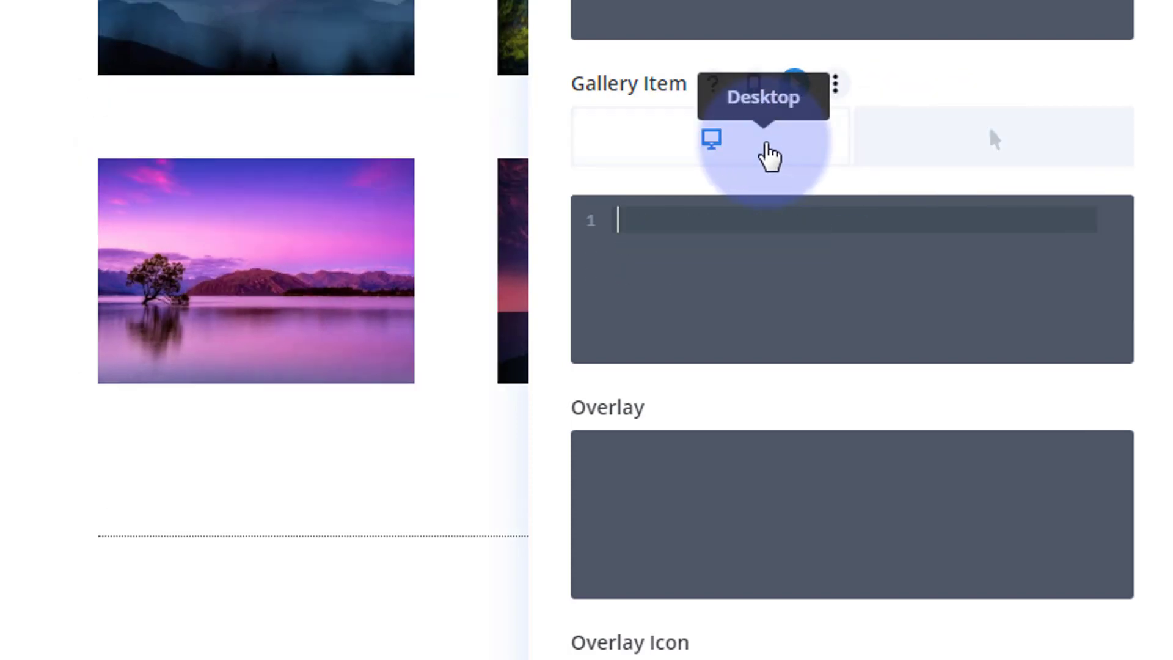
left_click(947, 138)
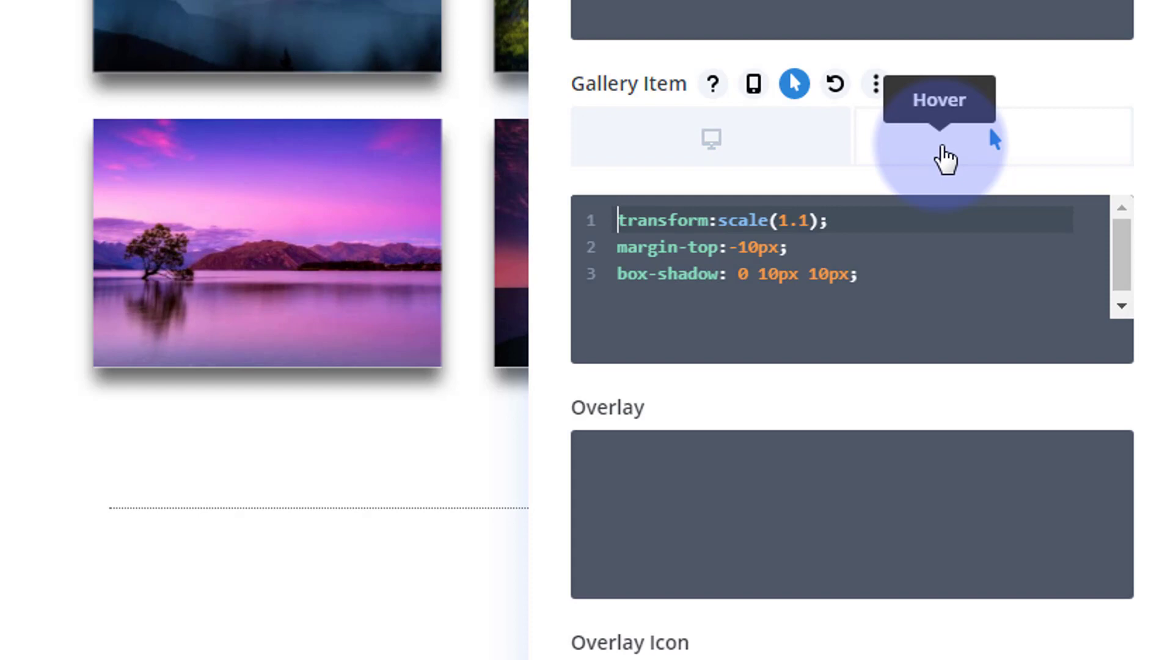
left_click(711, 140)
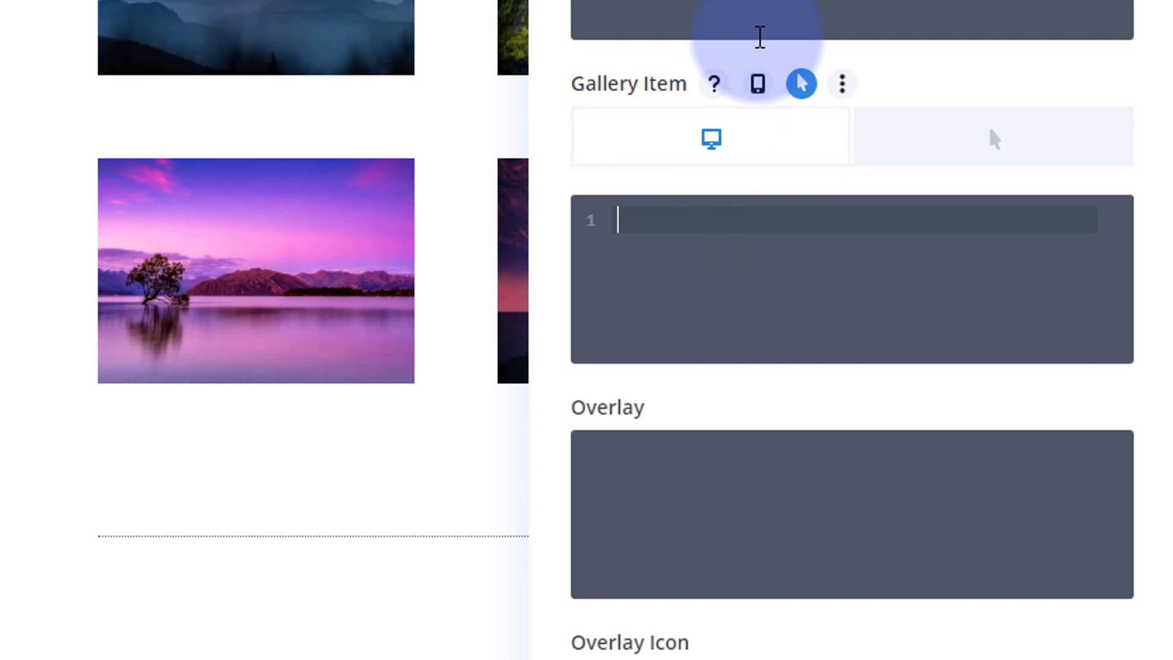
Add transition-duration:.5s; to the default-state Gallery Item custom CSS
type("transition-duration:")
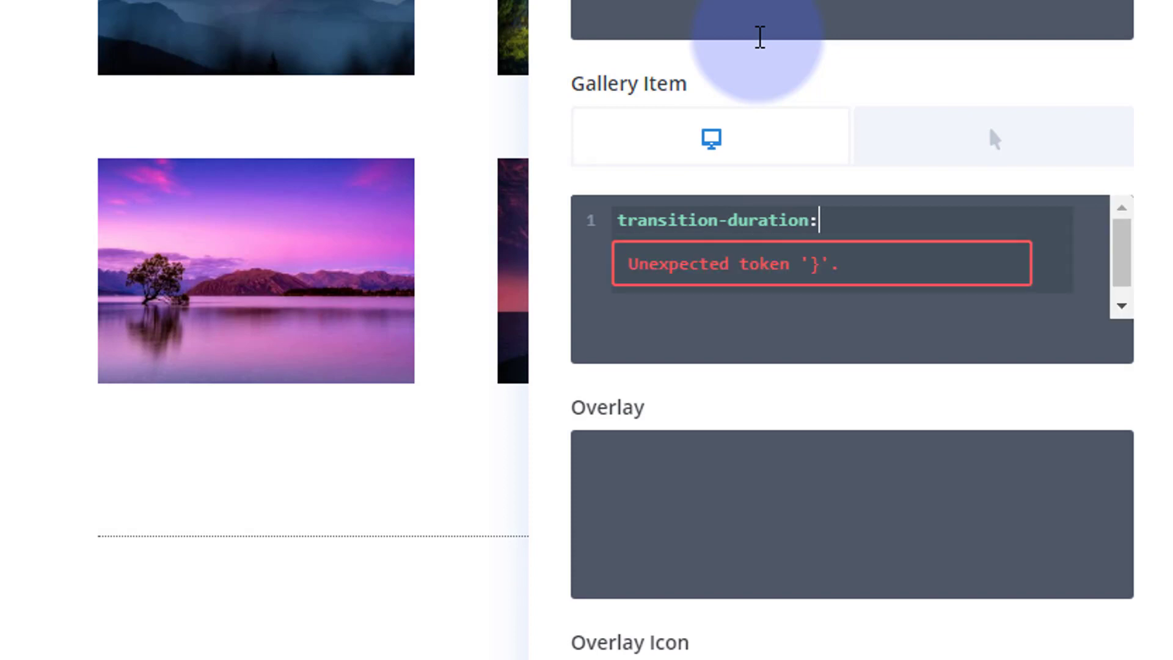
type(".5")
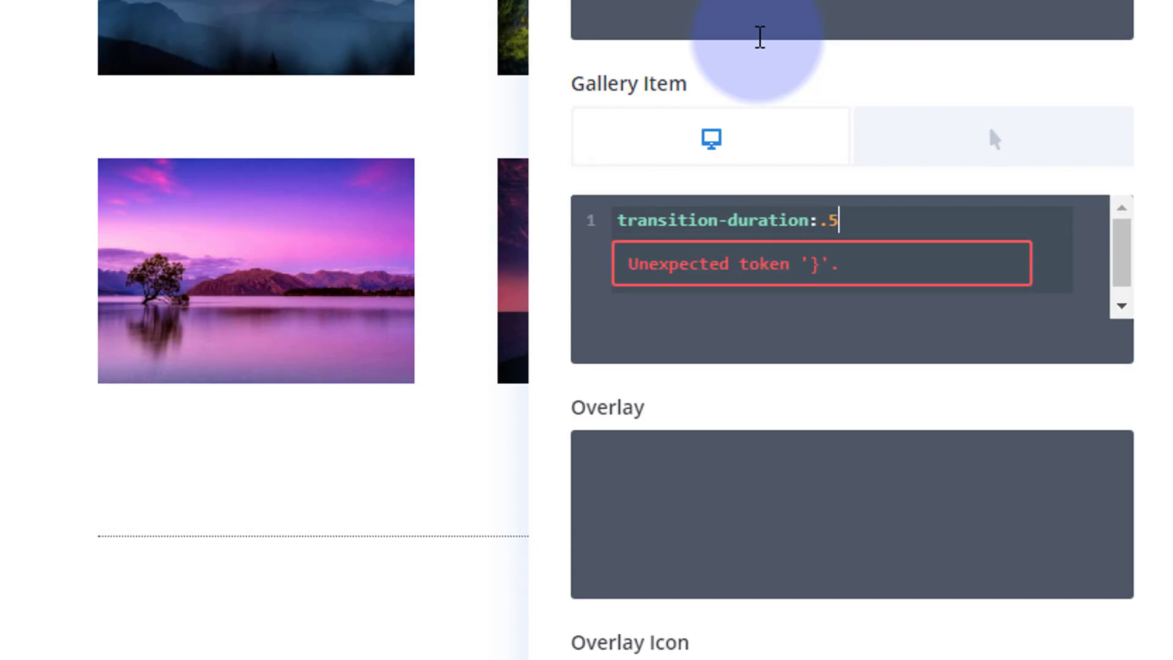
type("s;")
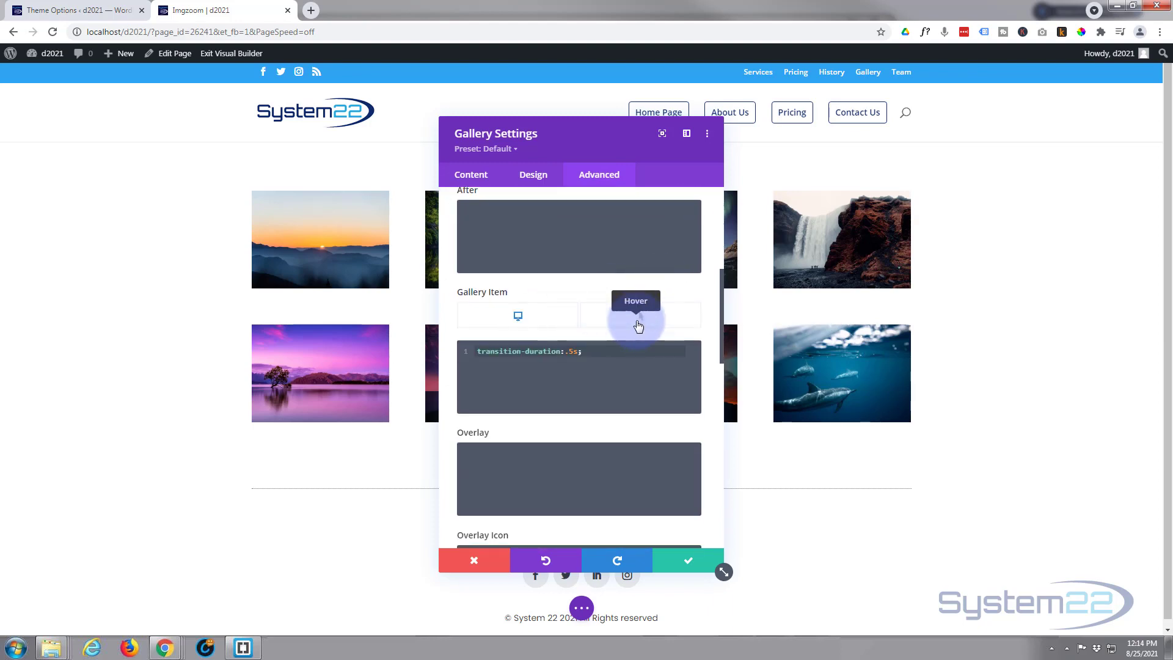
left_click(517, 315)
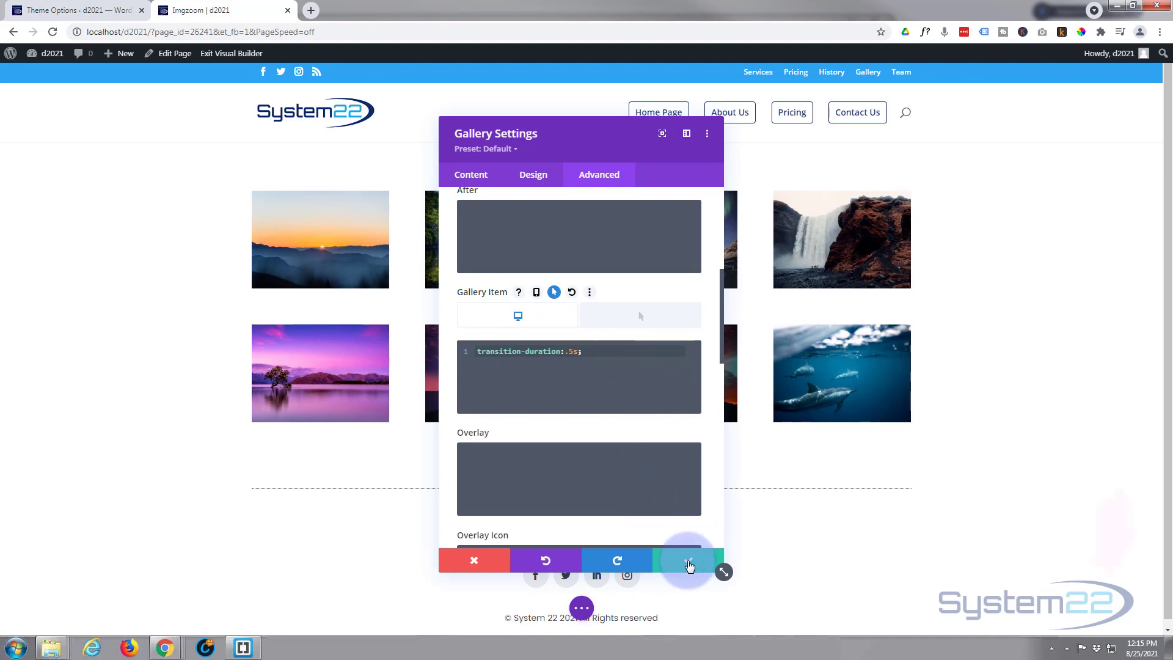
Accept the gallery settings and exit the visual builder to the live page
left_click(686, 561)
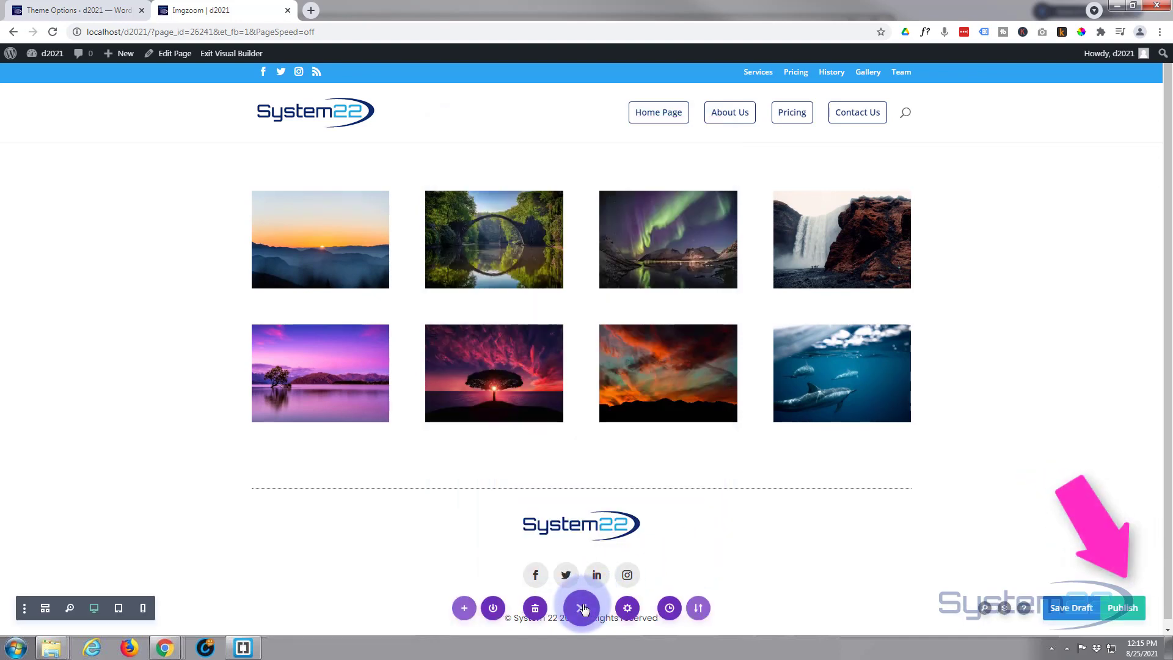
left_click(582, 607)
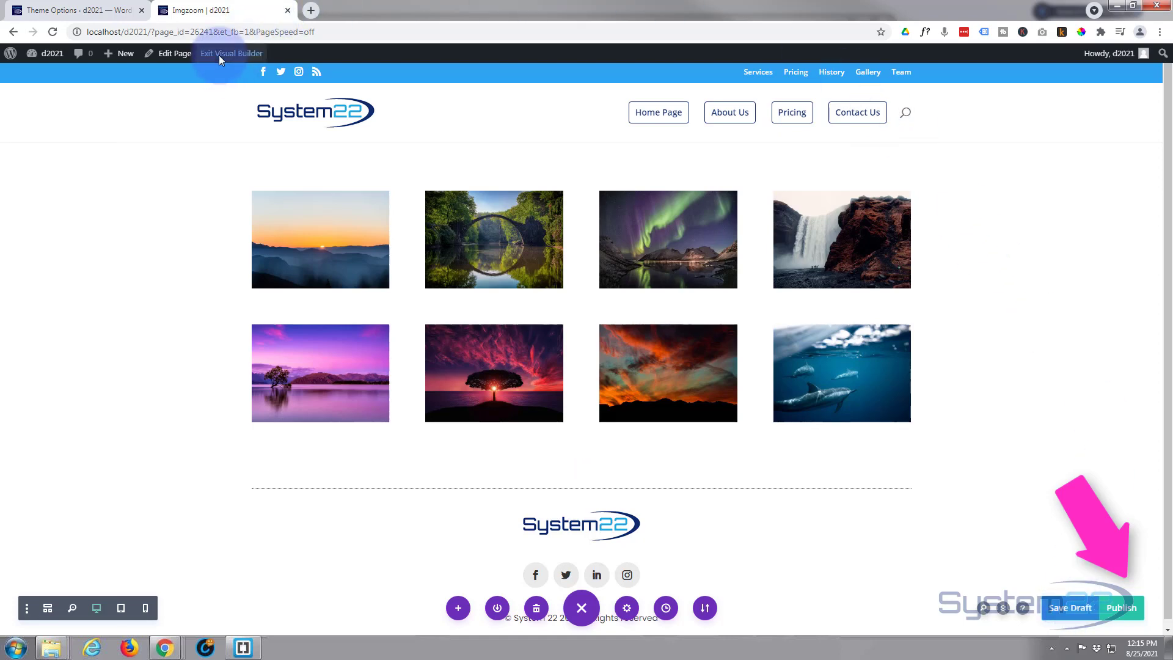
left_click(231, 52)
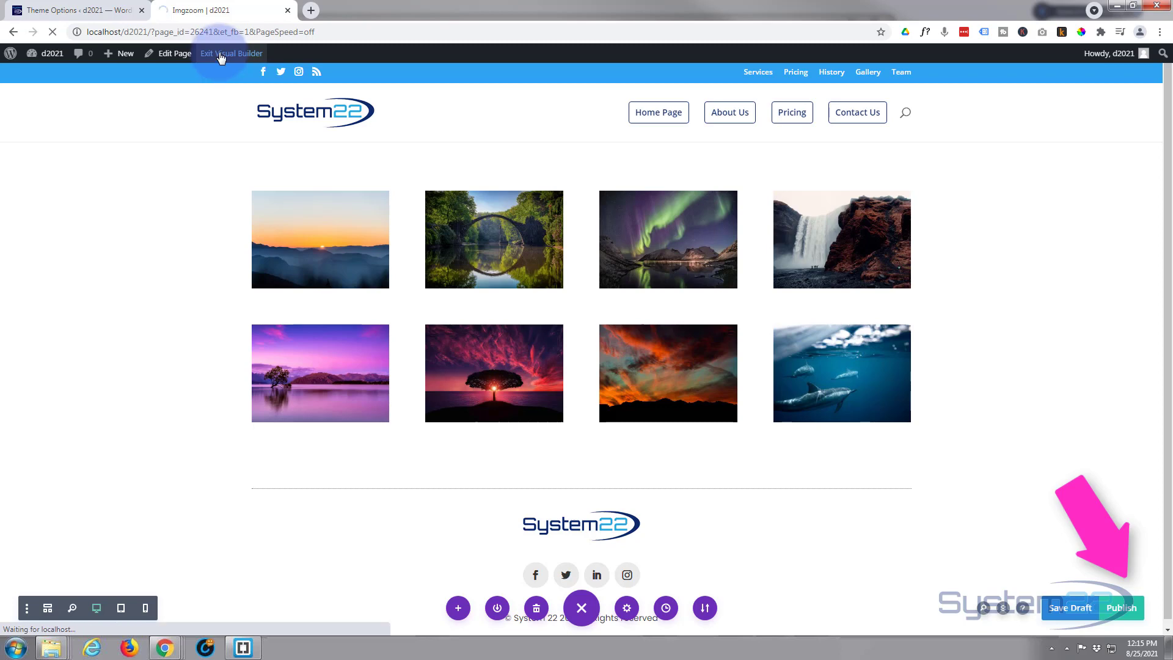
left_click(231, 52)
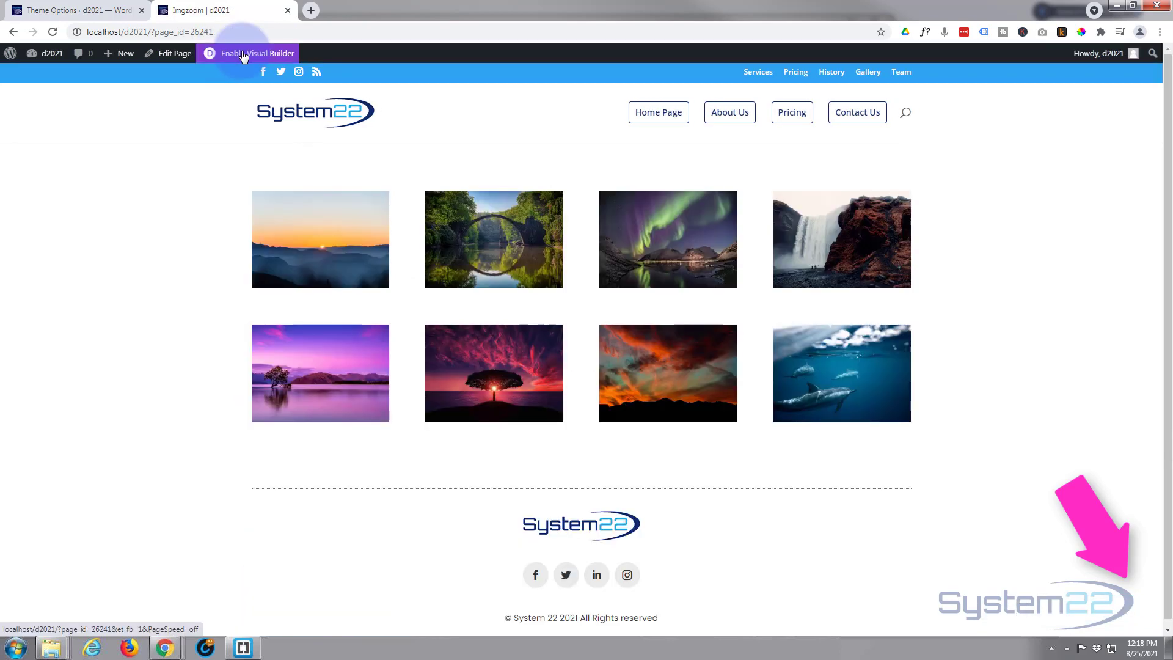
mouse_move(126, 341)
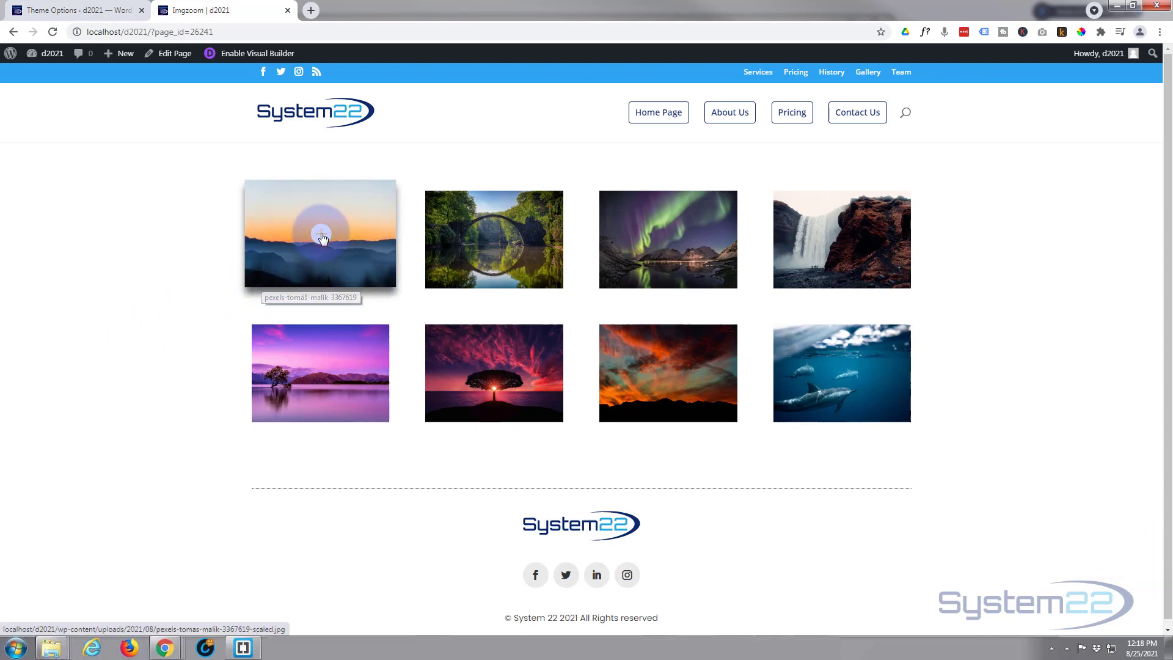
left_click(319, 234)
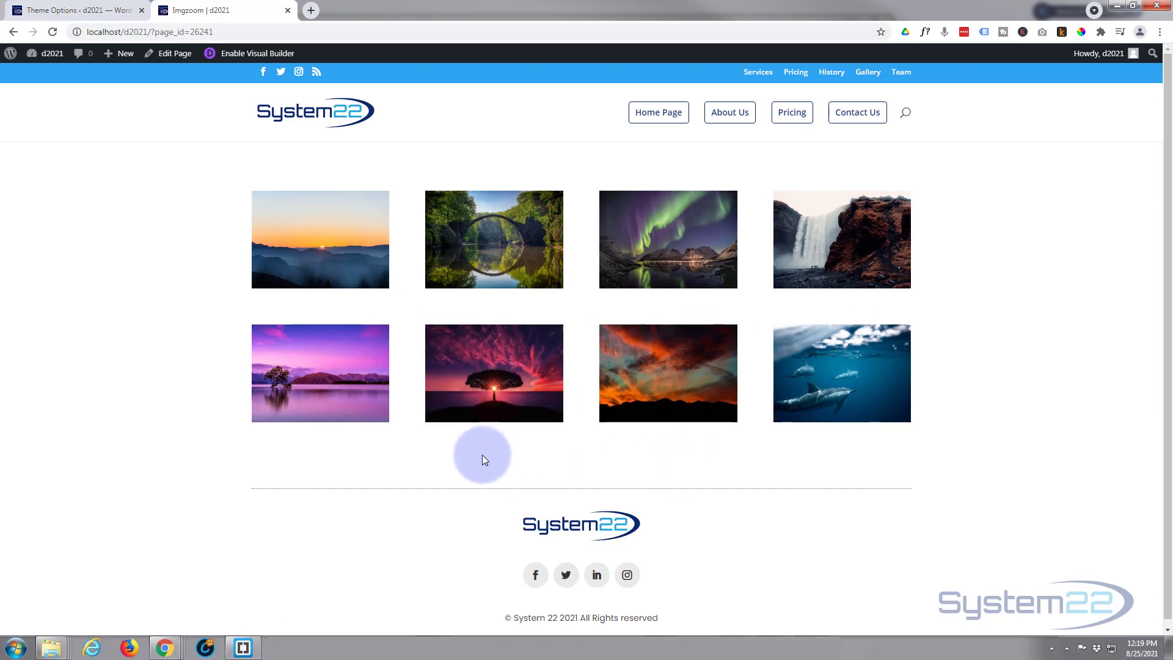
mouse_move(319, 373)
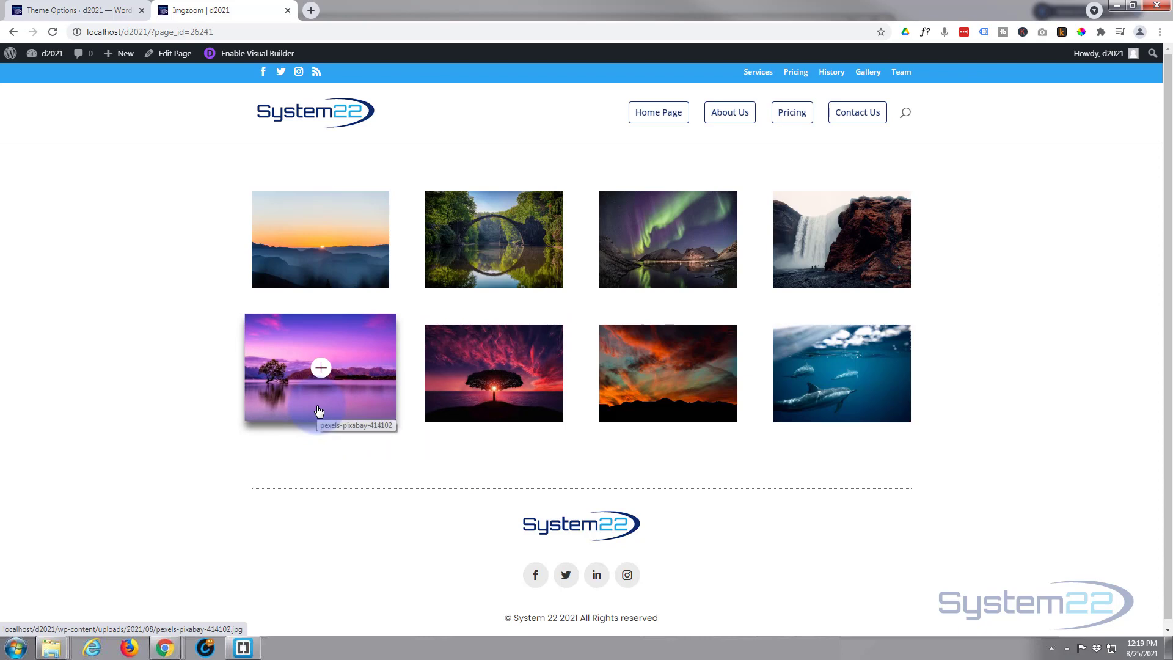
mouse_move(304, 448)
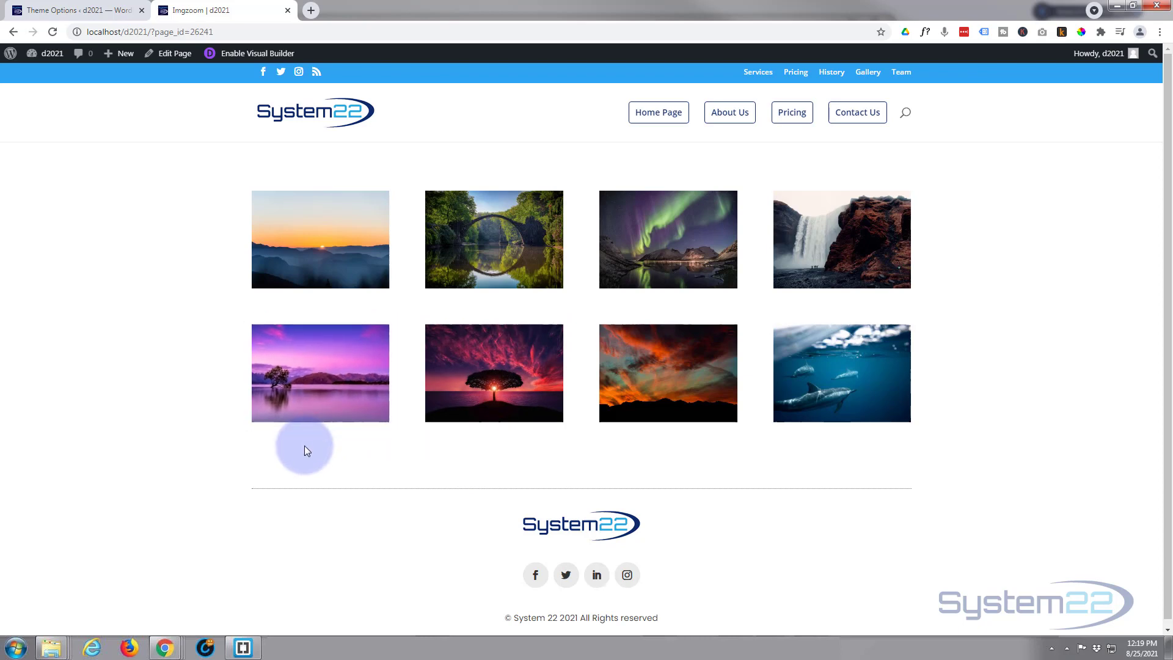